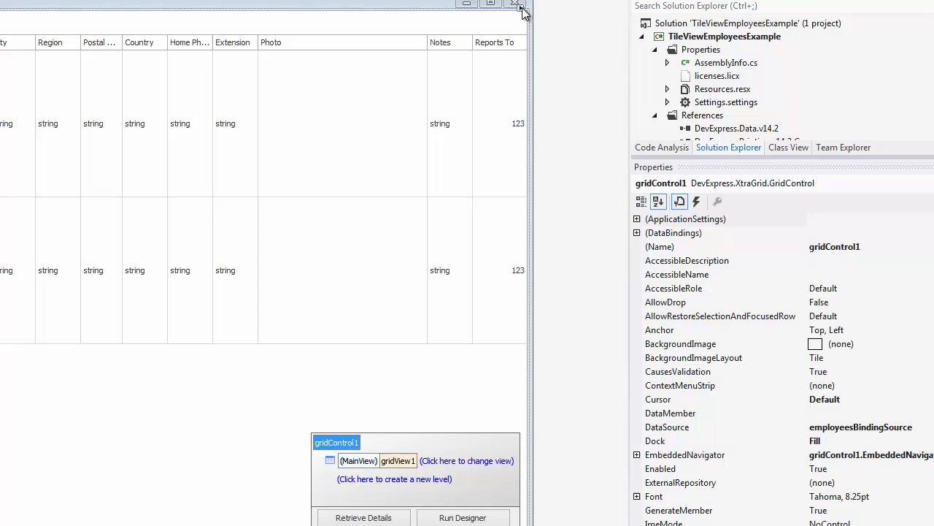
- Run the employee form and browse rows and photo cells in the standard grid
click(523, 10)
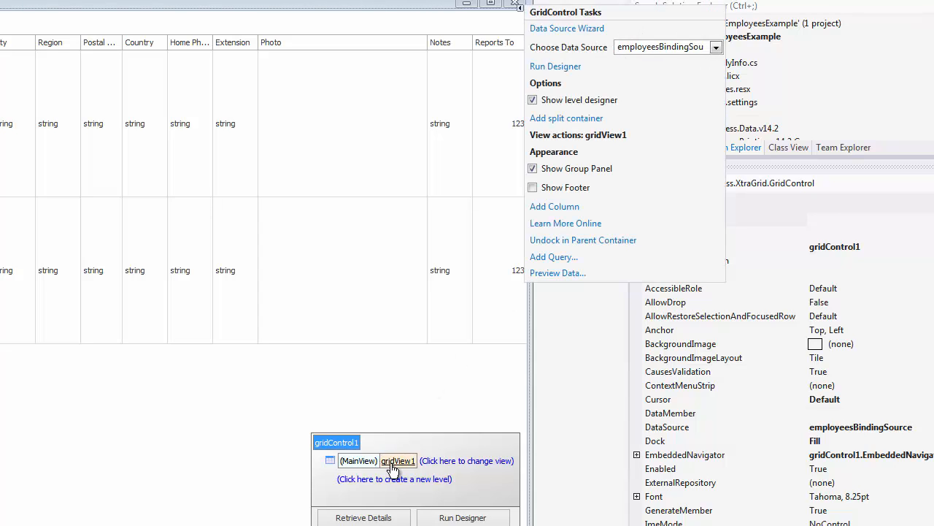
click(397, 462)
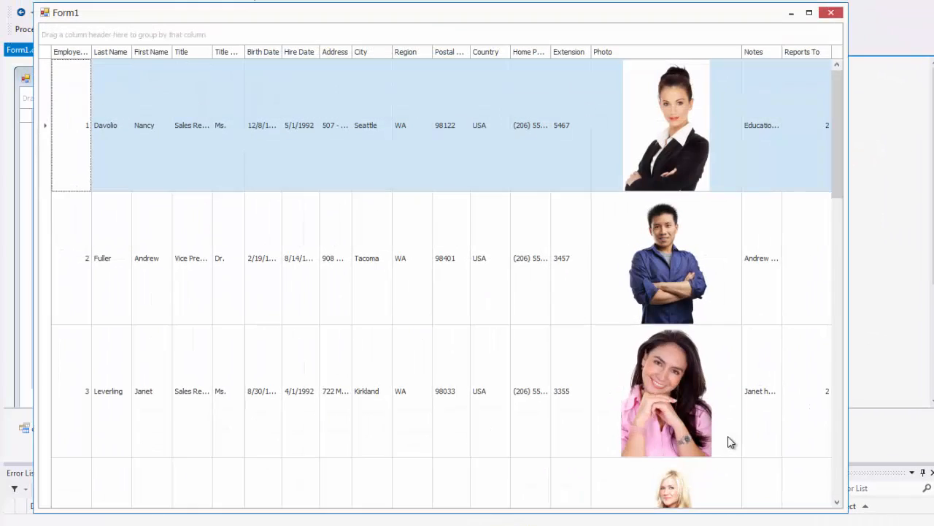
click(103, 257)
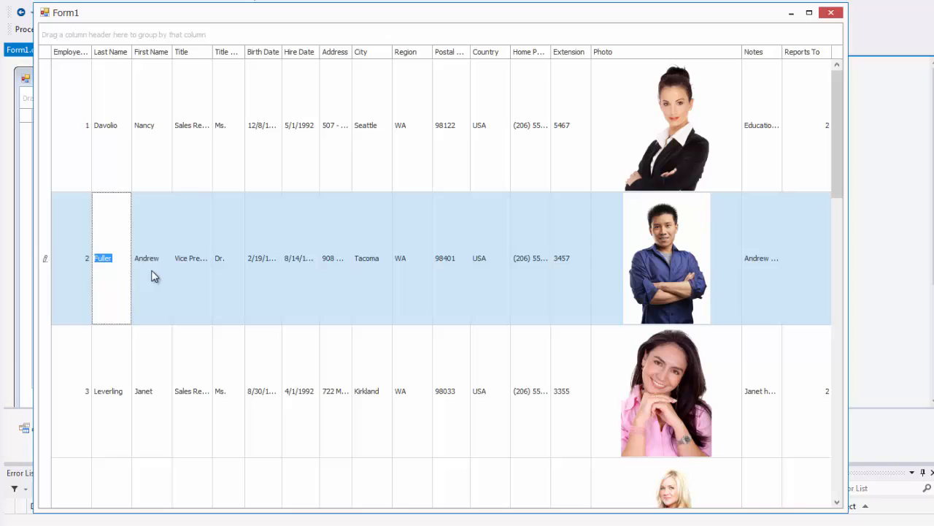
click(366, 257)
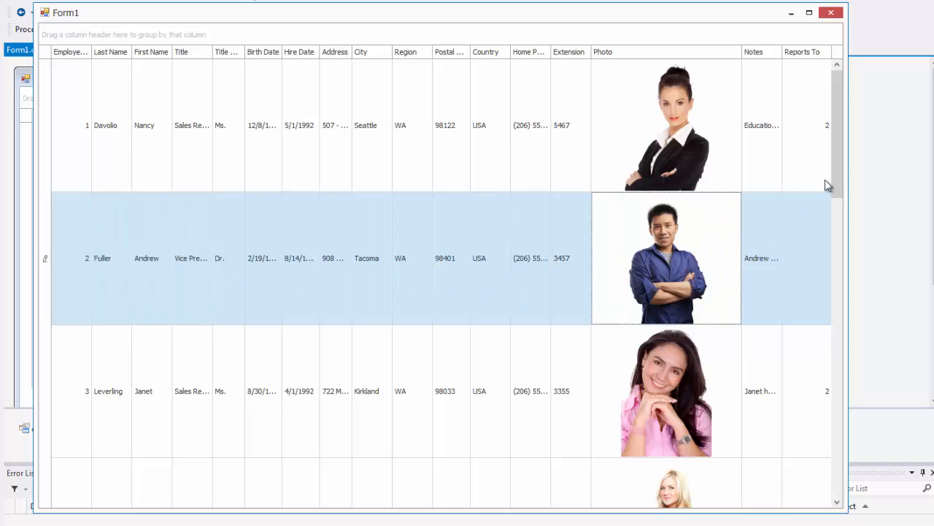
scroll(down, 3)
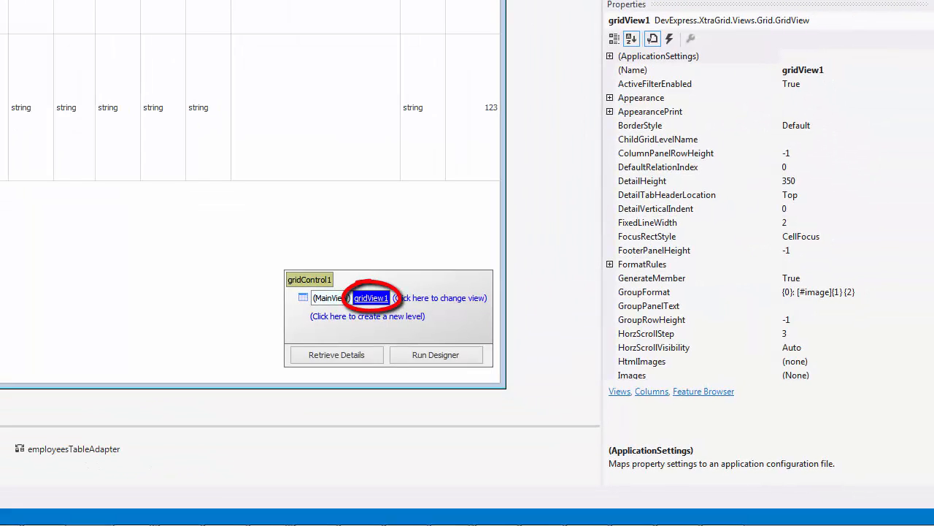
- Convert gridView1 to a TileView and run the form to see the empty tiles
click(438, 298)
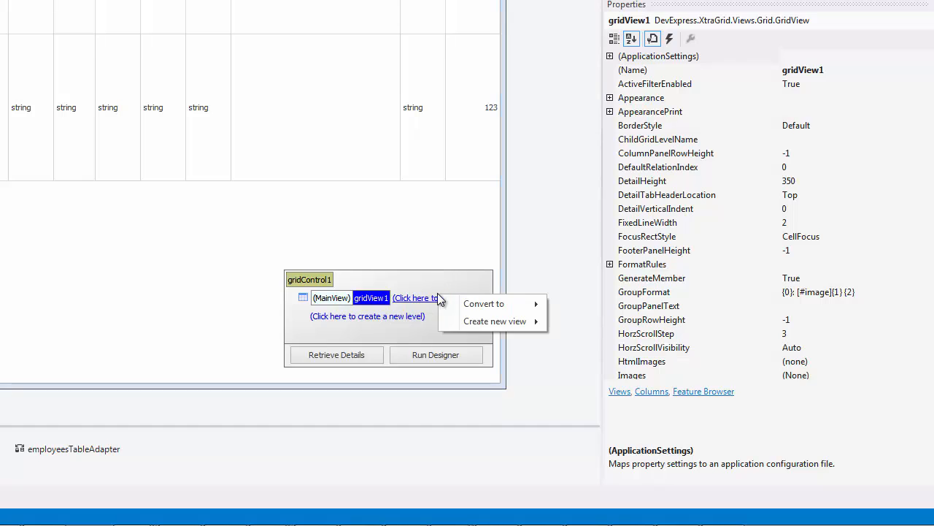
click(598, 400)
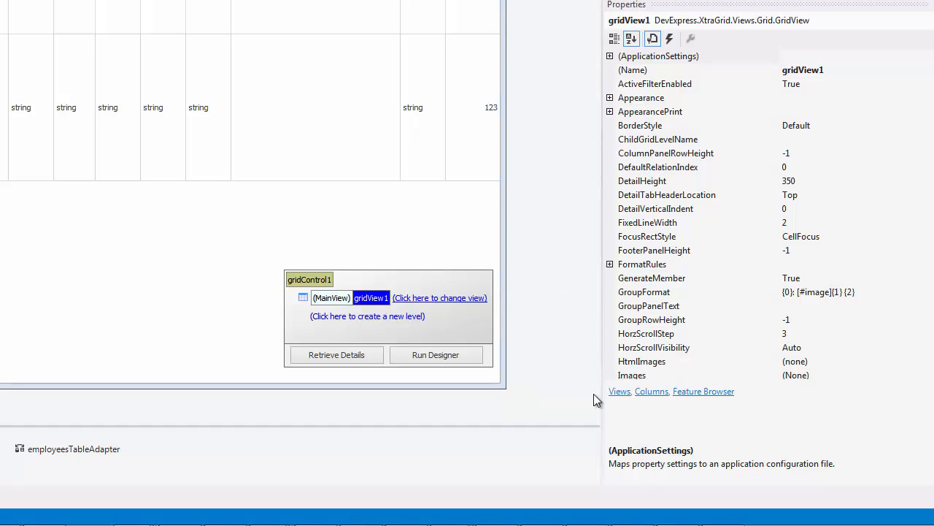
click(438, 298)
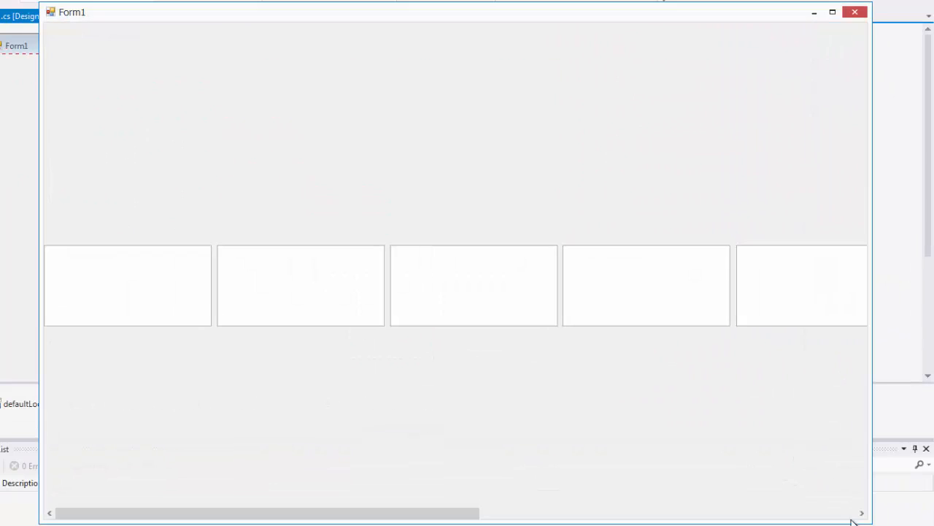
mouse_move(587, 303)
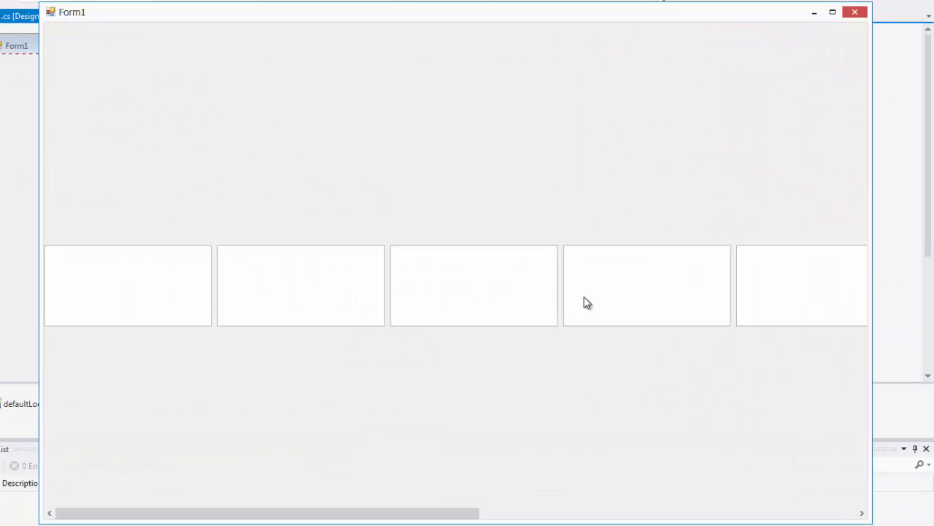
scroll(right, 3)
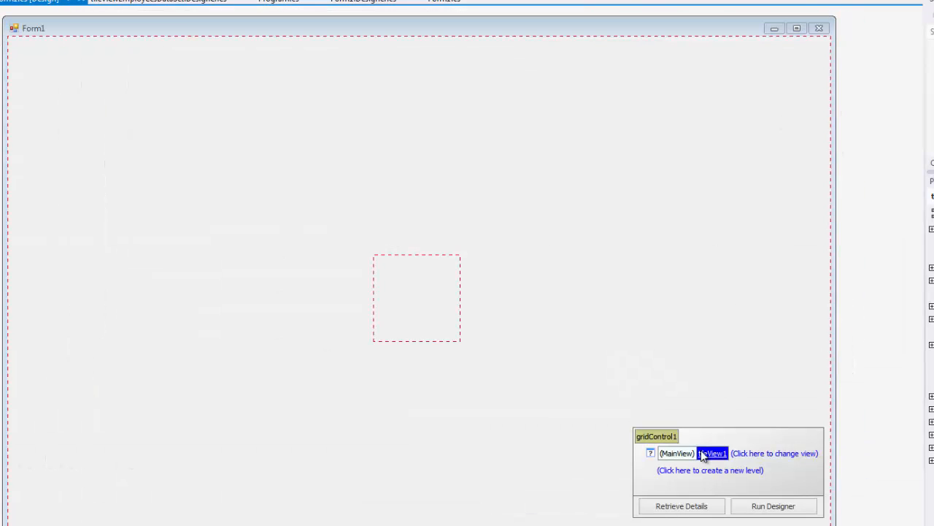
- Set tileView1's OptionsTiles ItemSize to 360, 180
click(713, 453)
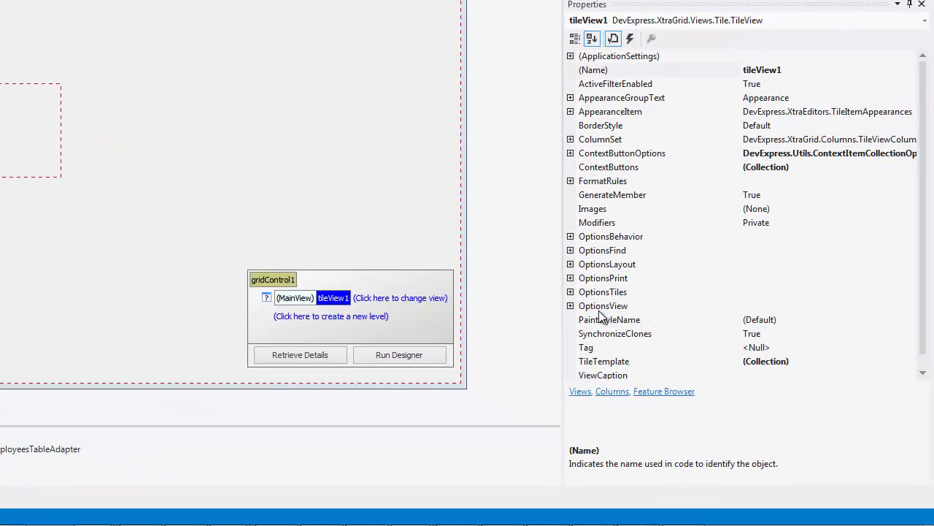
click(605, 292)
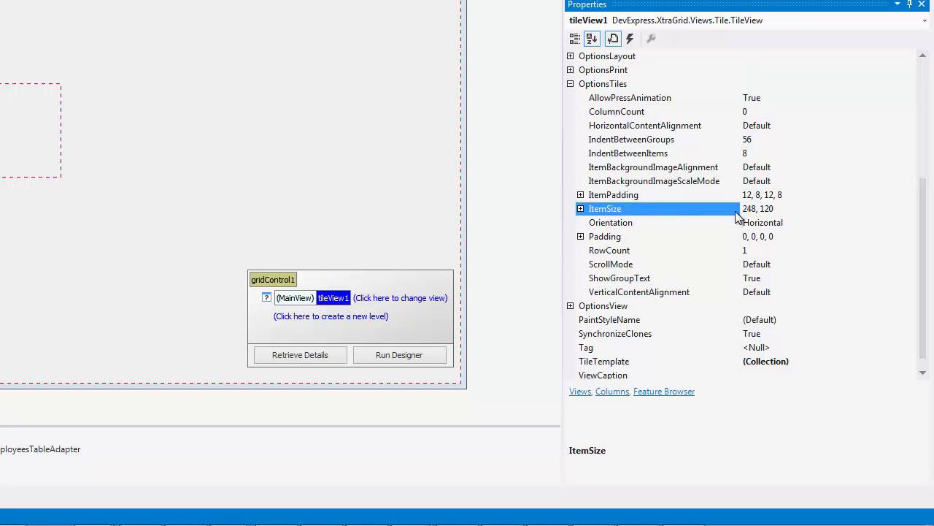
click(759, 207)
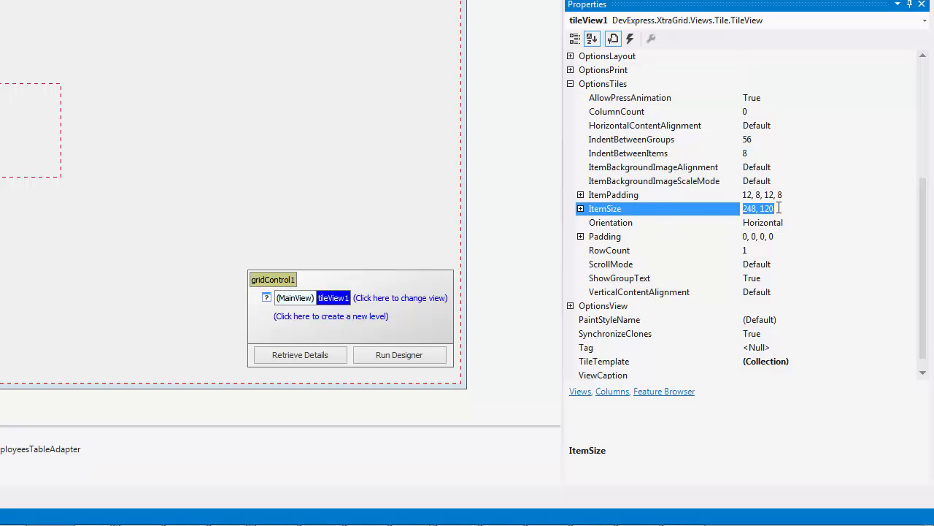
text(360, 180)
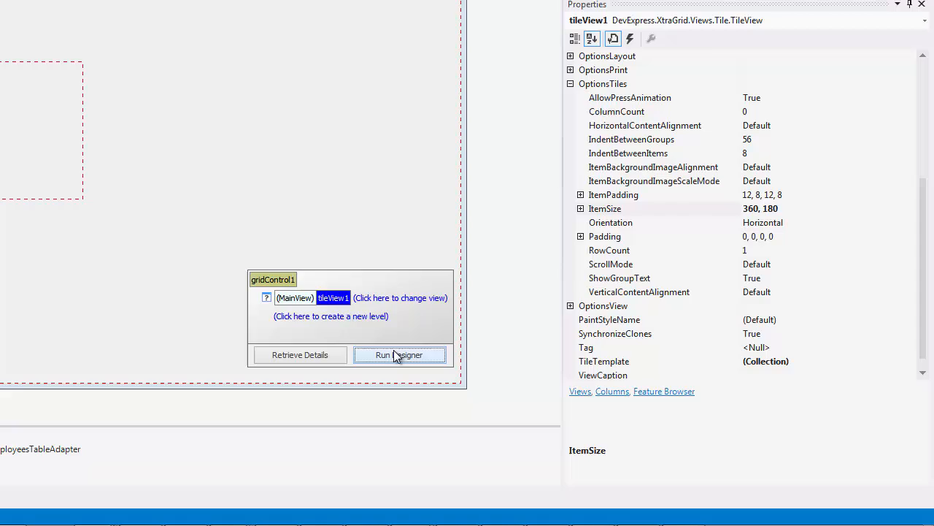
- In the Grid Designer tile template, add a new element with display text 'Text'
click(400, 355)
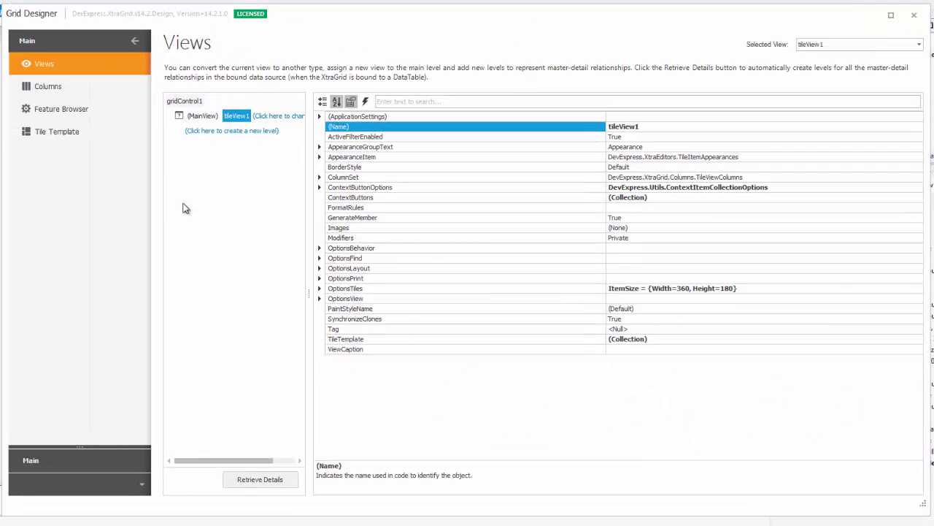
mouse_move(120, 136)
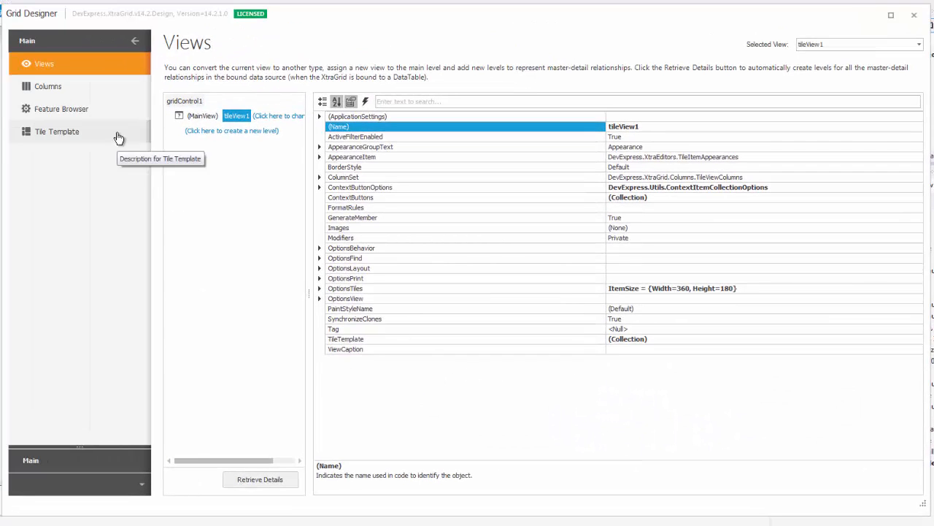
click(57, 132)
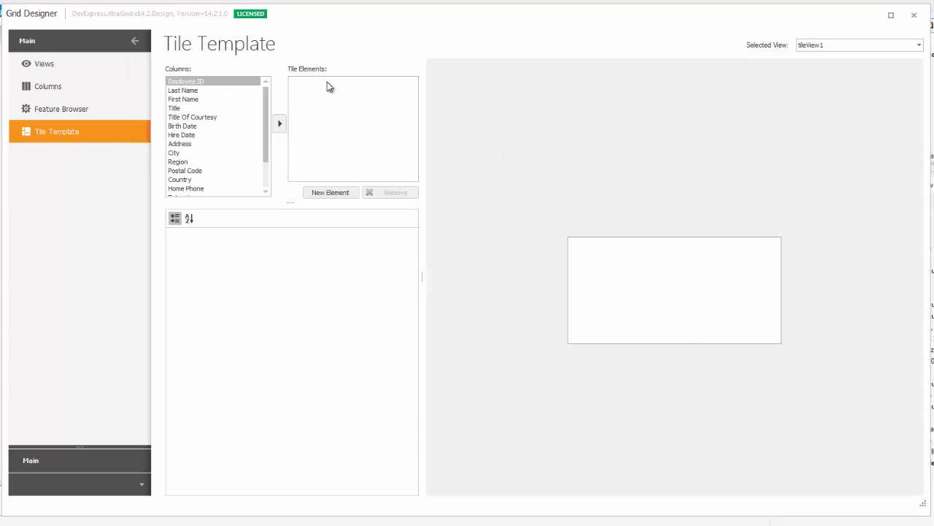
mouse_move(298, 83)
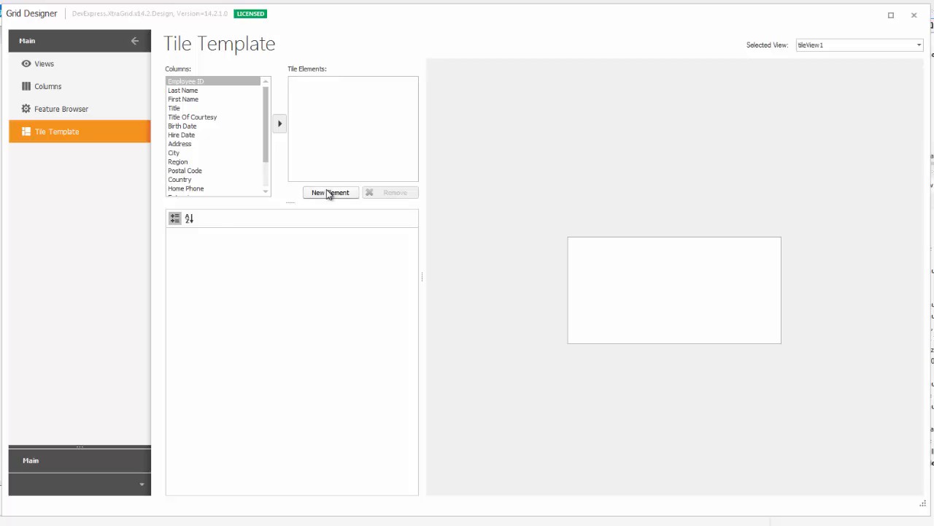
click(330, 192)
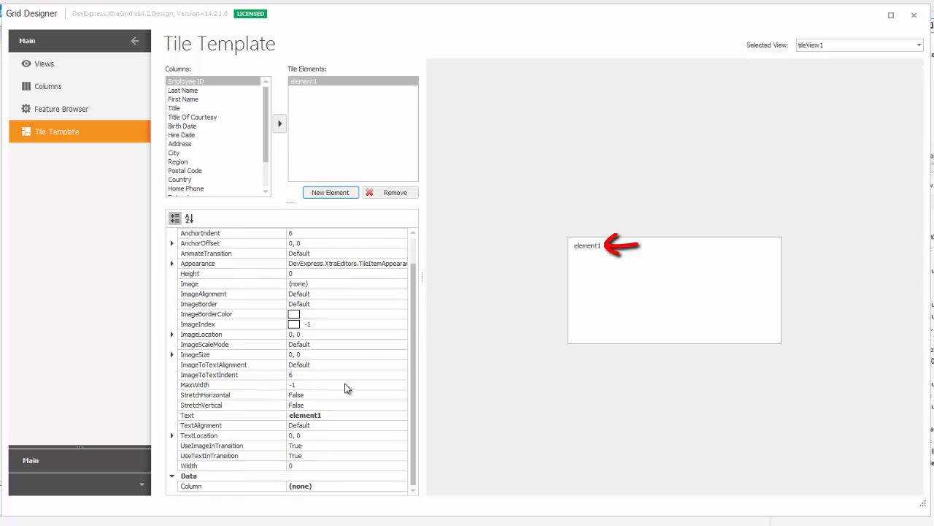
click(348, 415)
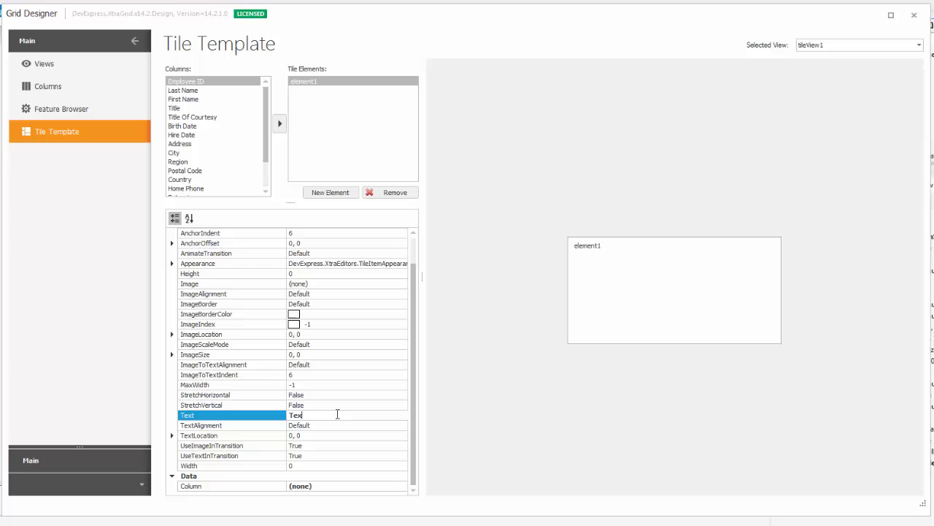
text(Text)
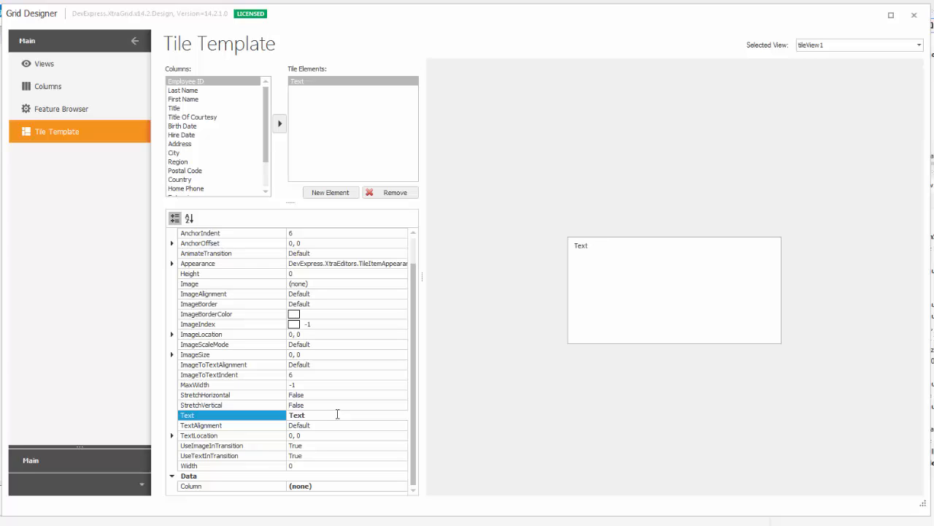
mouse_move(401, 401)
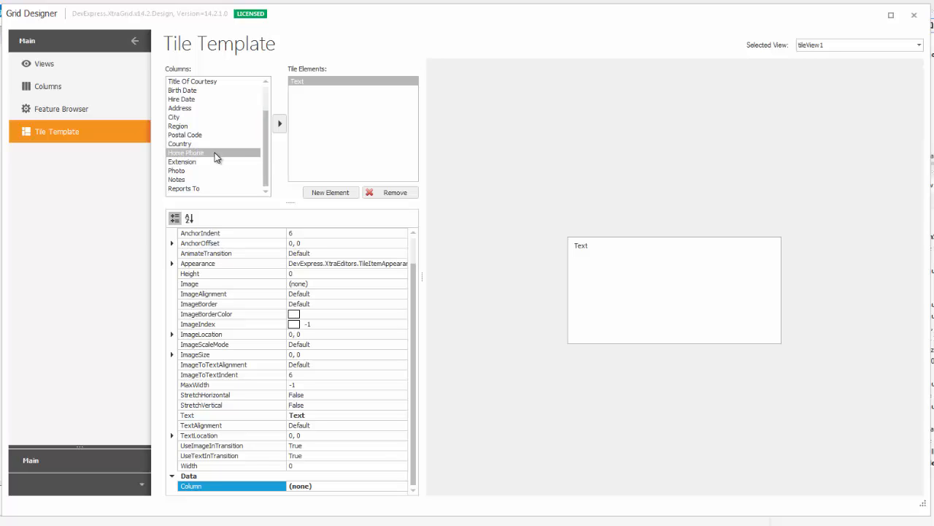
- Add a Home Phone element, then remove both elements to leave the template empty
click(280, 123)
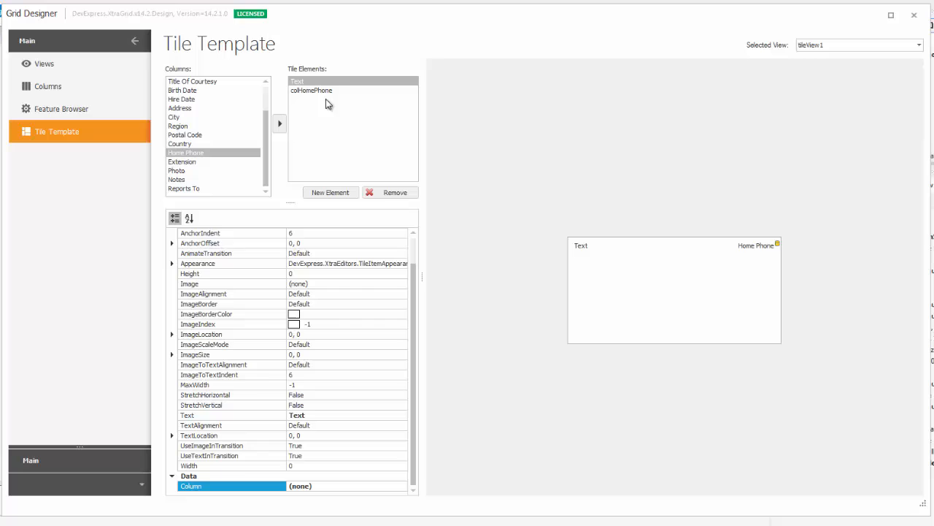
click(394, 193)
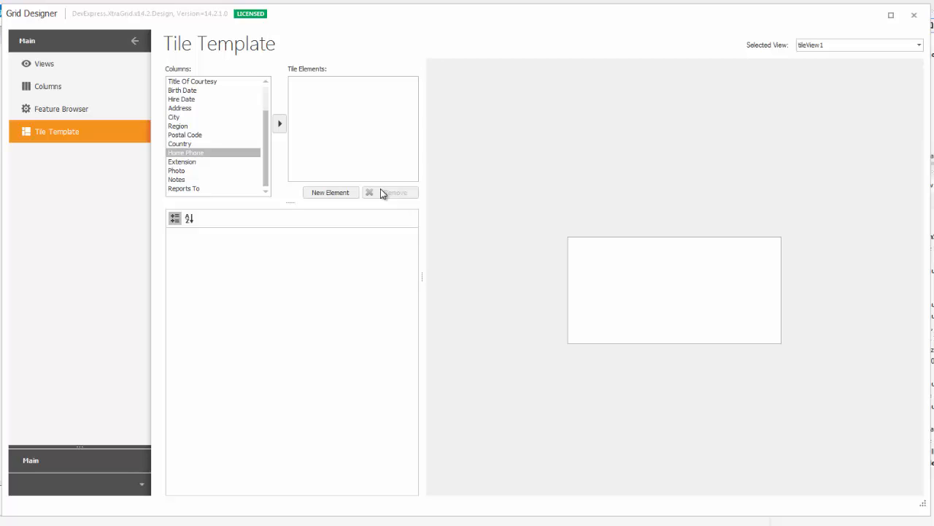
- Add the Photo column as a tile element with manual alignment and ImageSize 180, 250
click(176, 169)
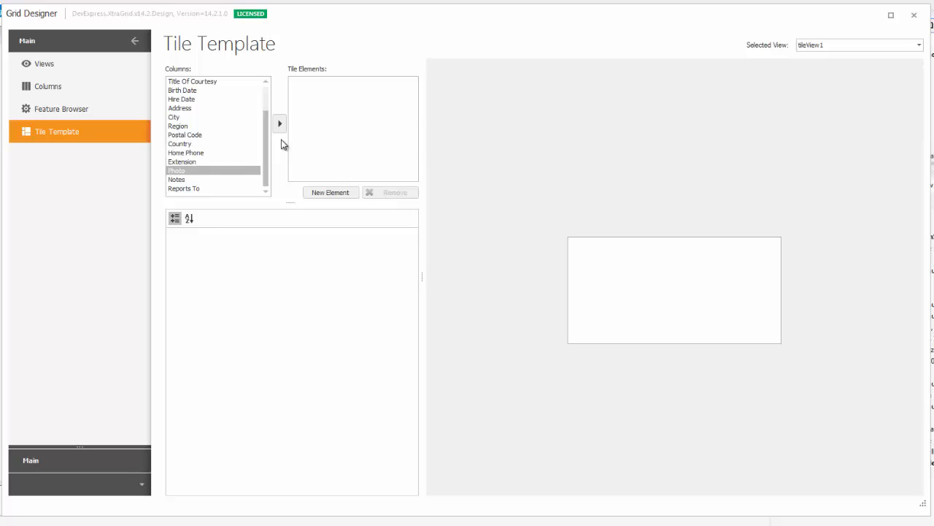
click(280, 122)
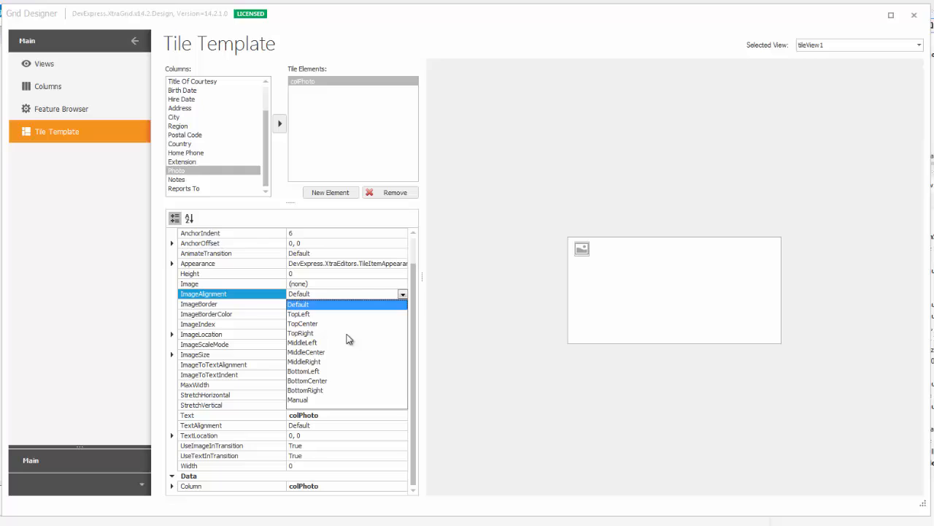
mouse_move(308, 403)
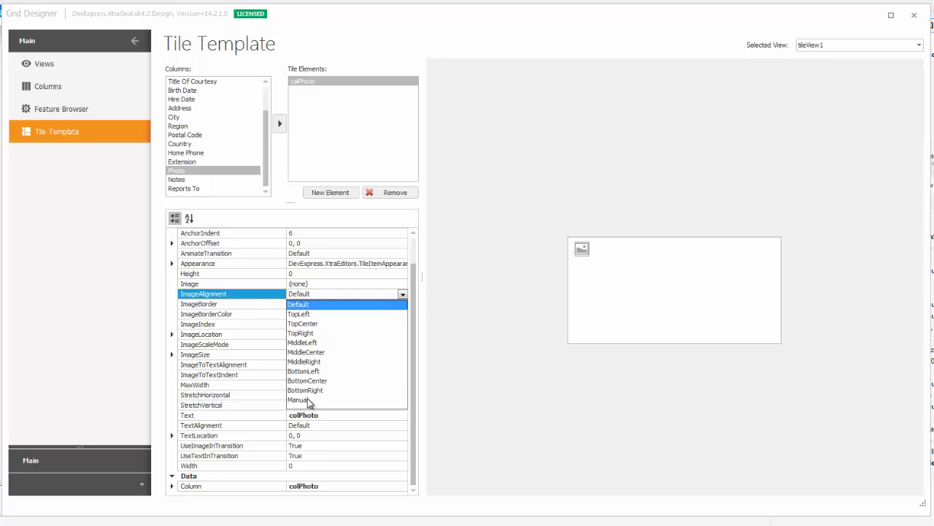
click(298, 400)
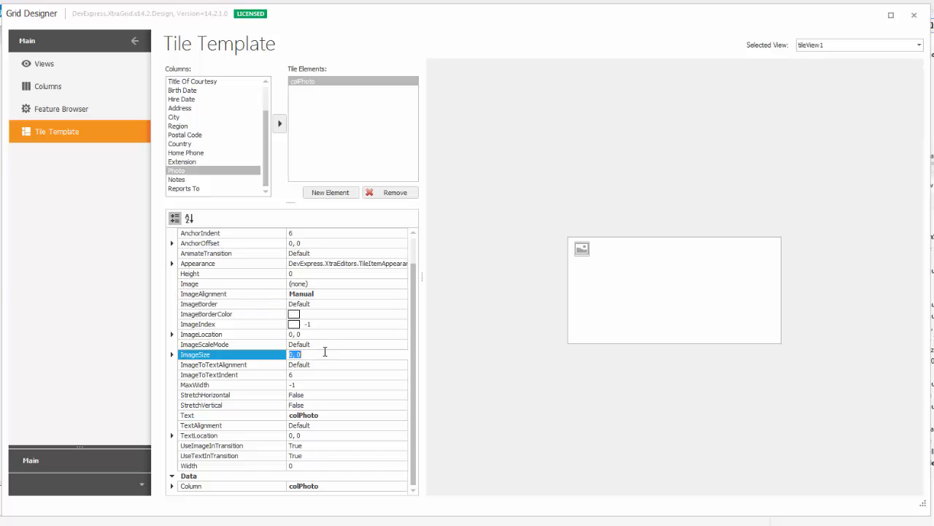
text(180)
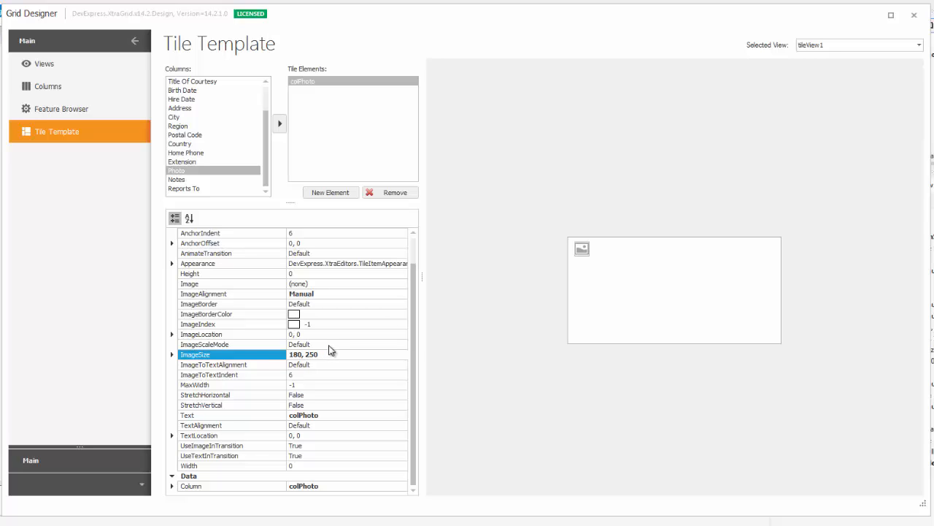
- Set the photo's ImageScaleMode to ZoomOutside and ImageLocation to -20, -30
click(403, 345)
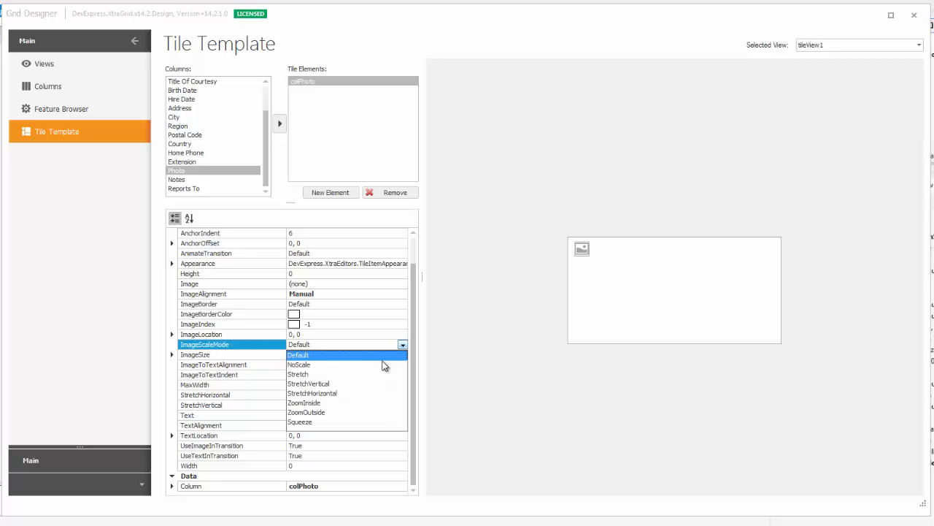
click(306, 412)
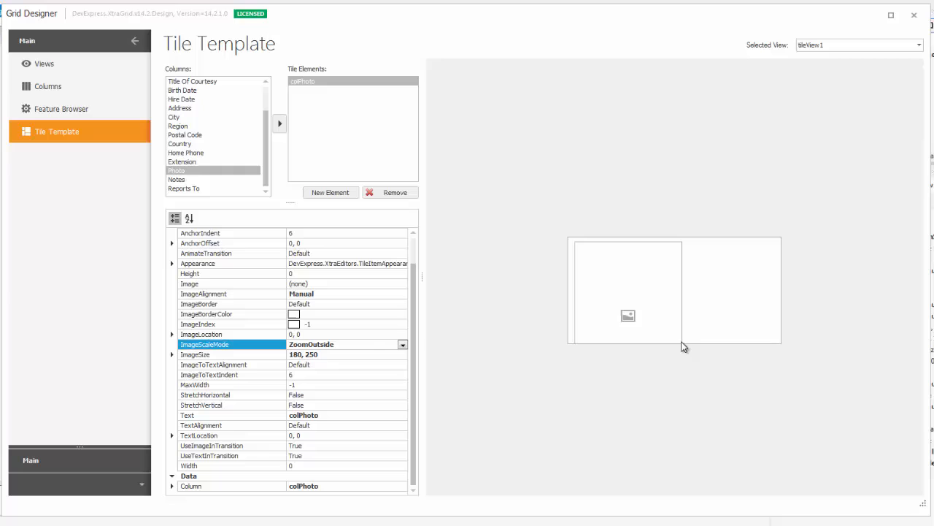
click(201, 333)
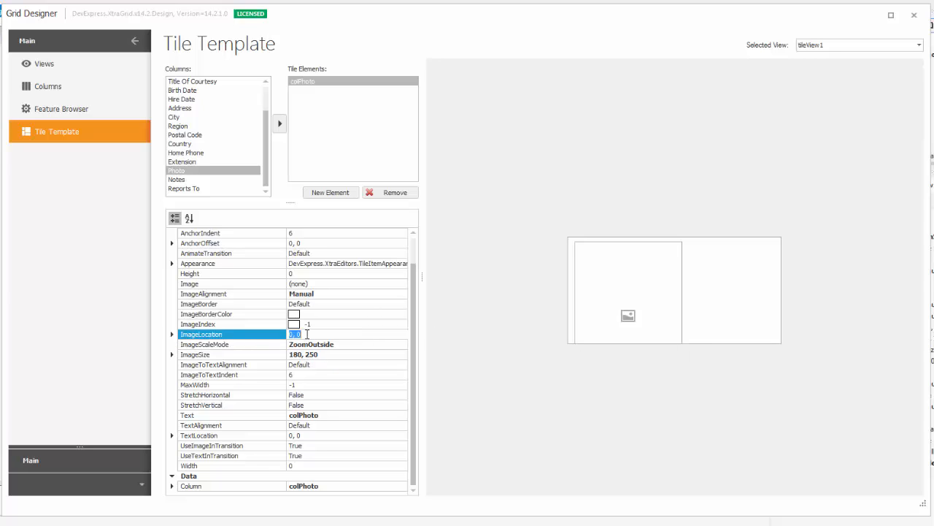
text(-20)
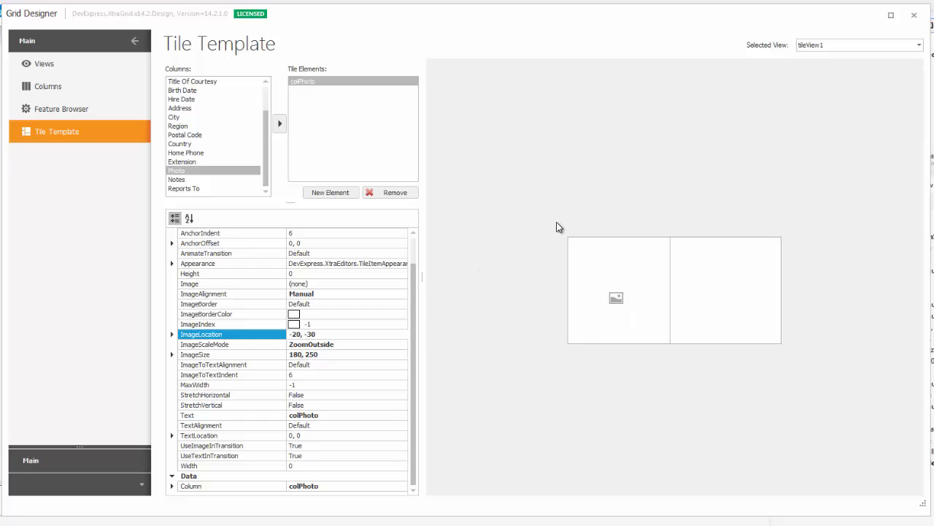
mouse_move(555, 428)
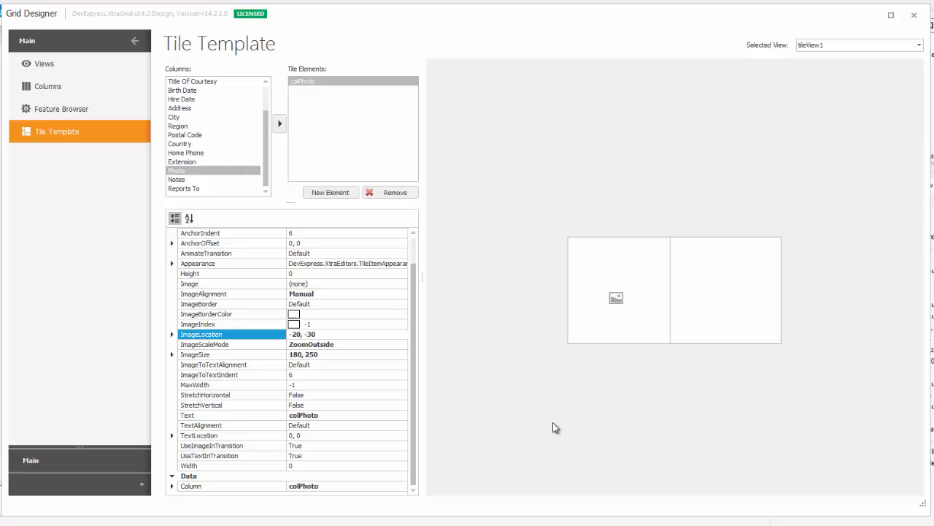
mouse_move(671, 291)
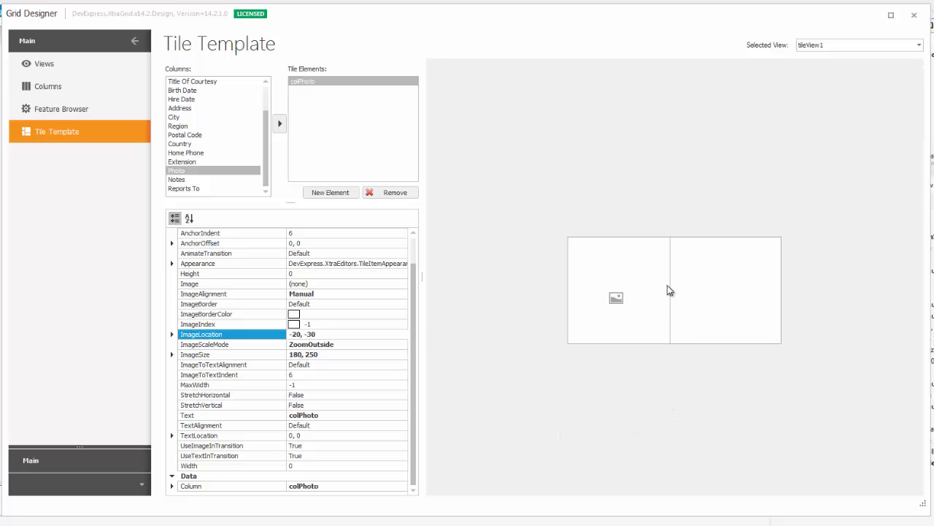
mouse_move(550, 225)
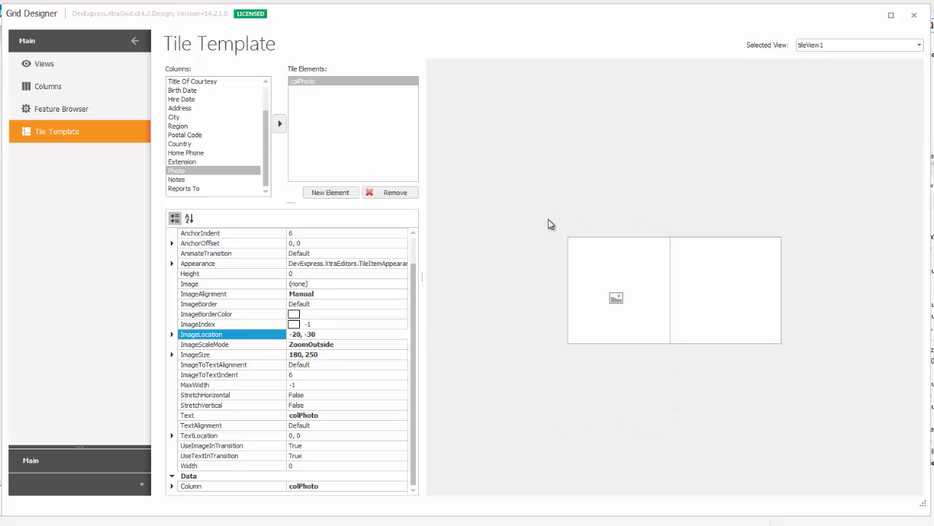
mouse_move(607, 231)
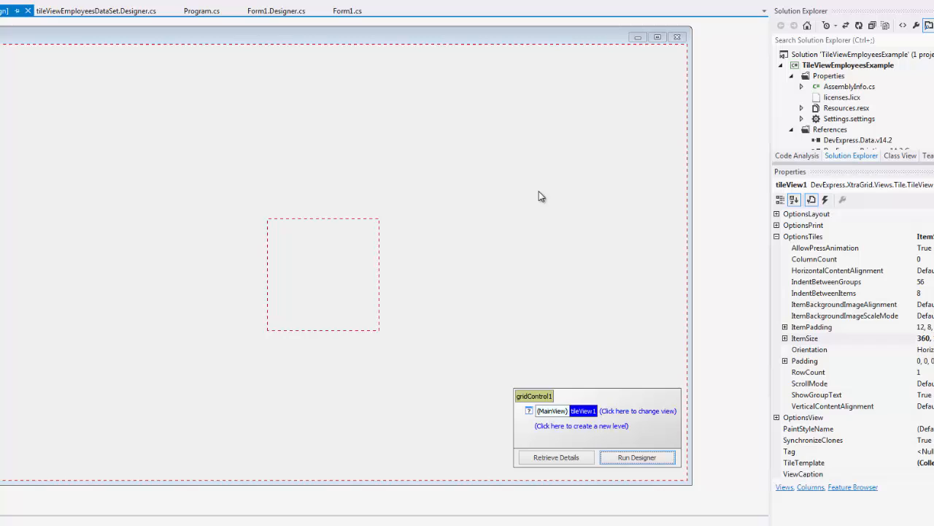
click(637, 457)
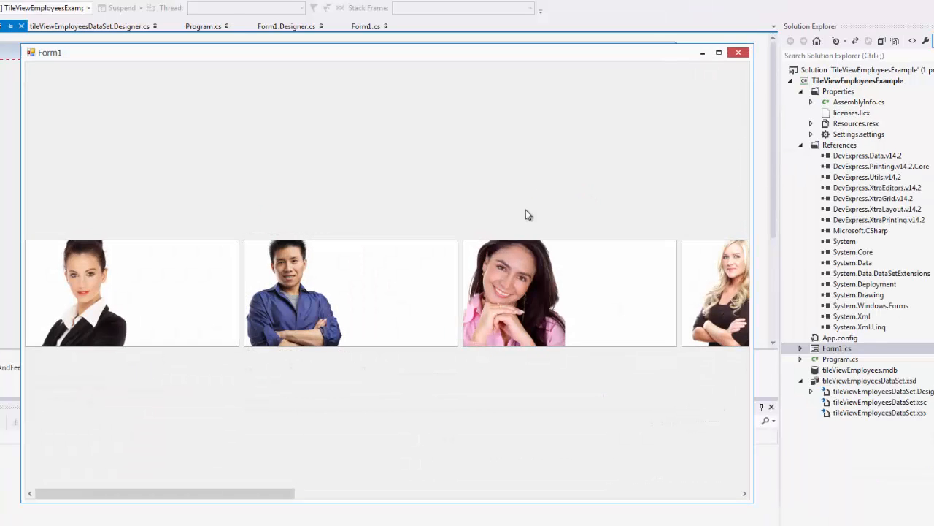
scroll(right, 3)
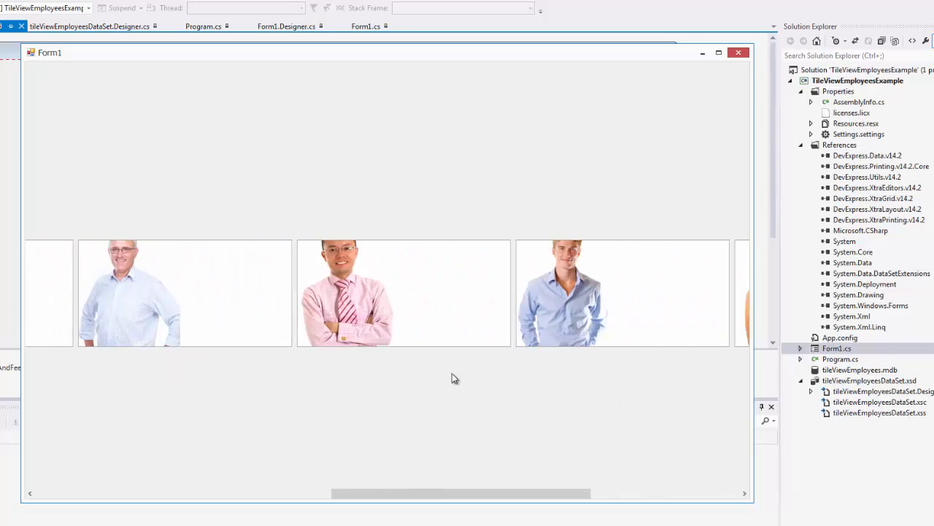
scroll(right, 3)
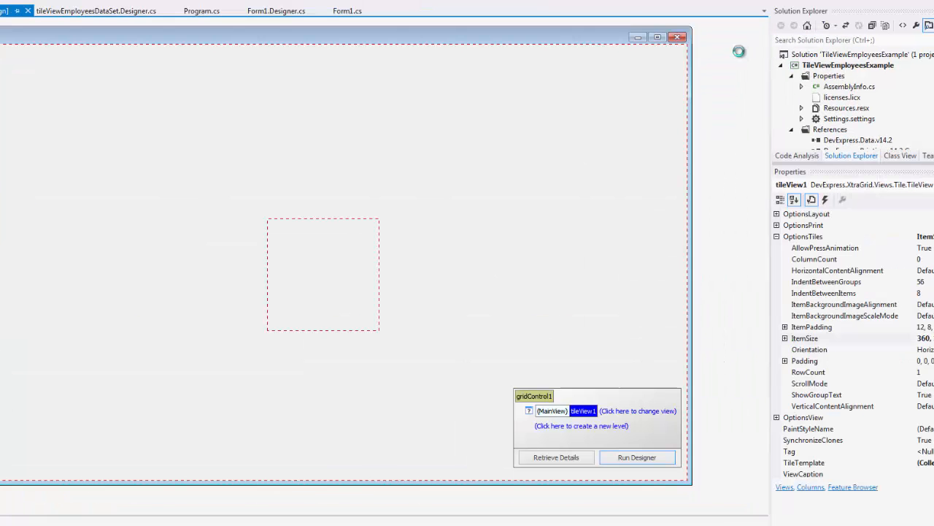
- Add First Name, Last Name and Title columns plus Title and 'Location' caption elements to the tile
click(636, 457)
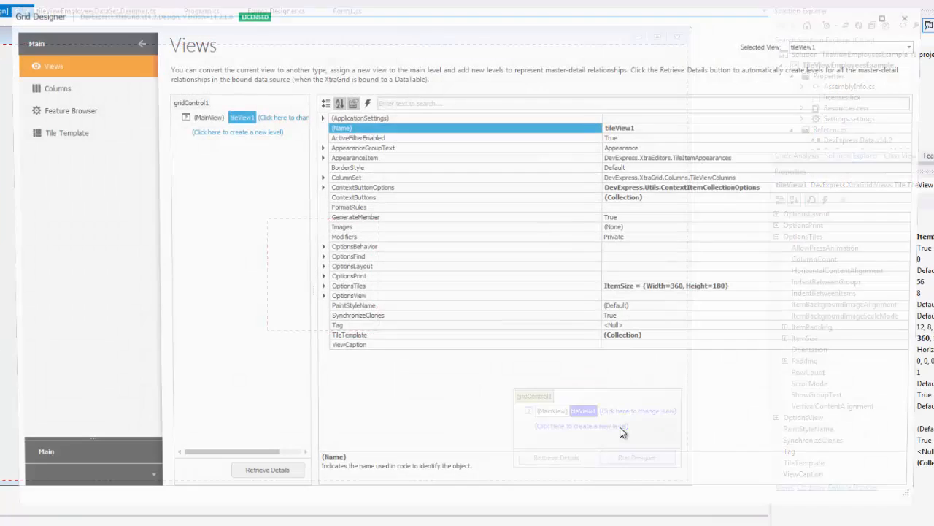
click(67, 131)
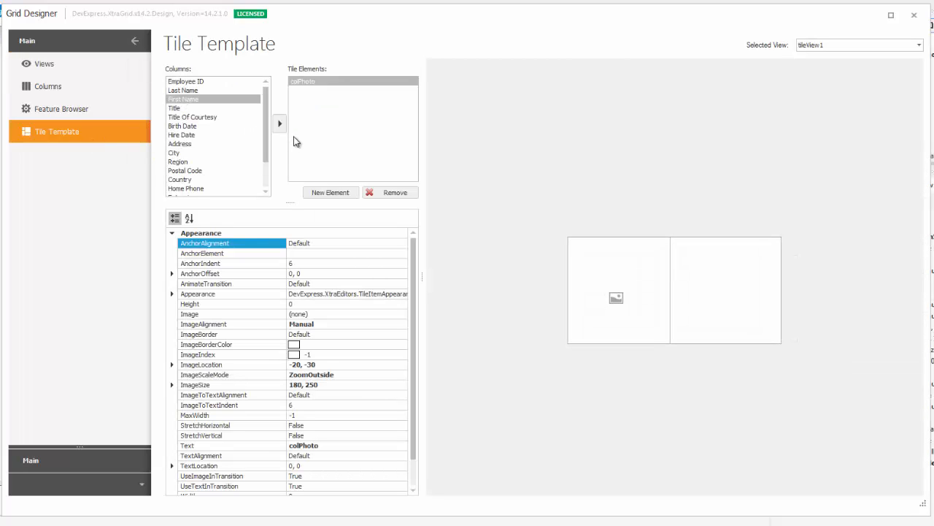
click(280, 123)
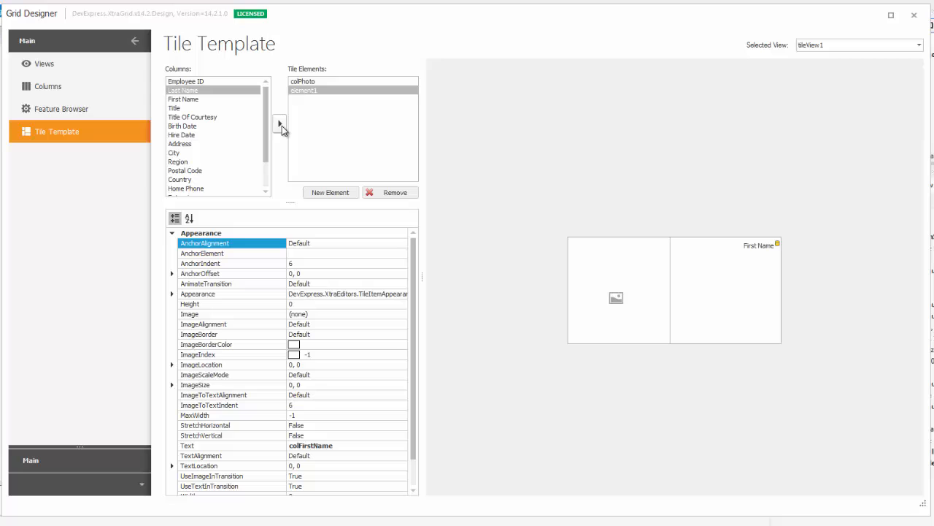
click(330, 193)
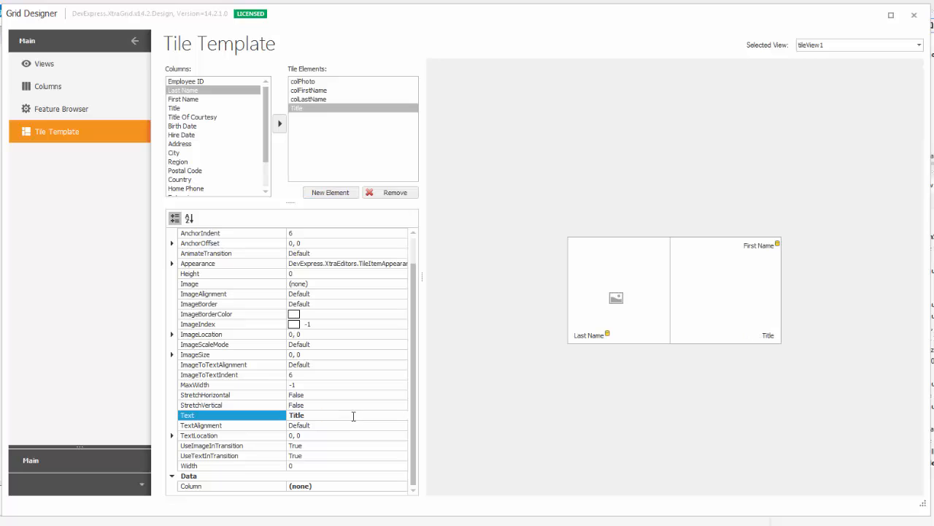
mouse_move(202, 154)
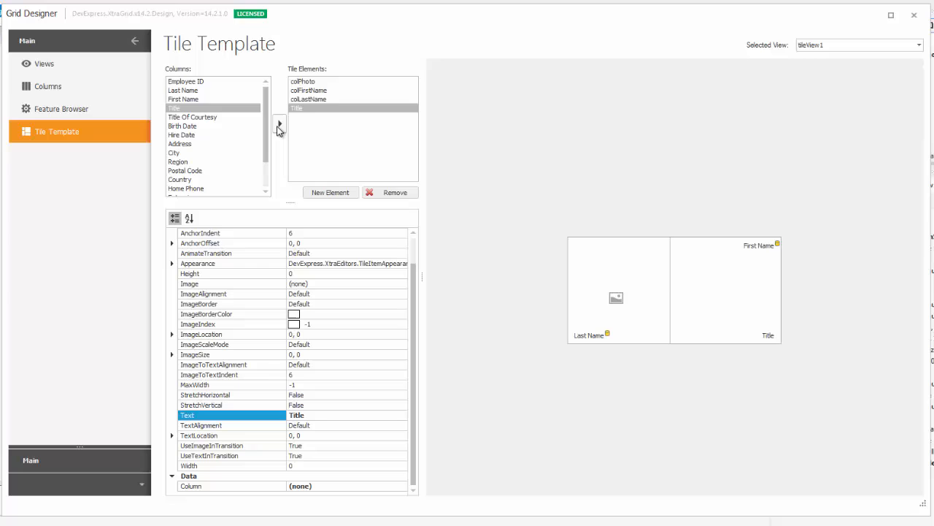
click(278, 122)
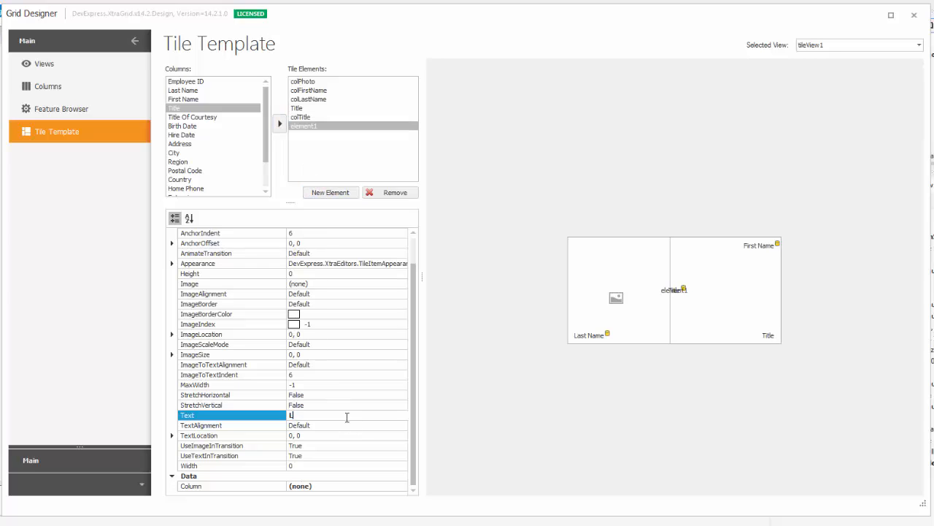
text(Location)
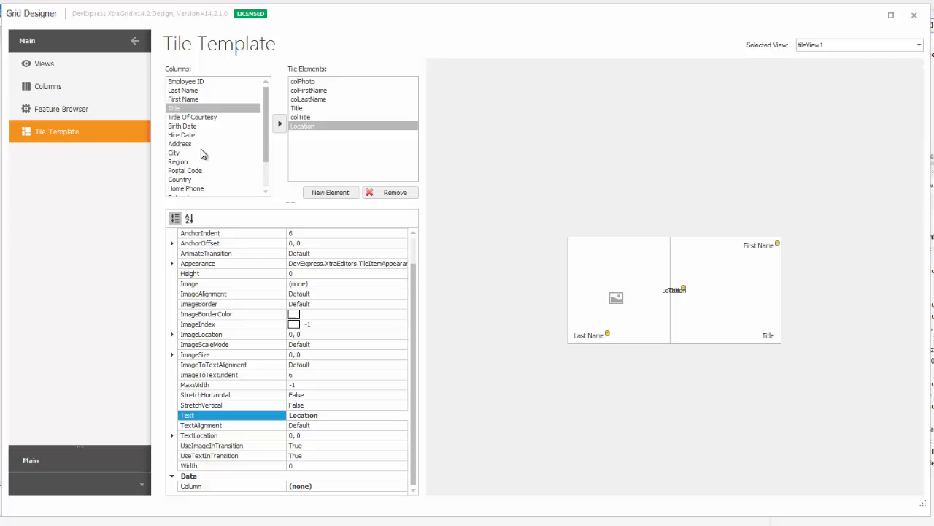
- Add City and Country columns to the tile and start editing First Name's text position
click(330, 193)
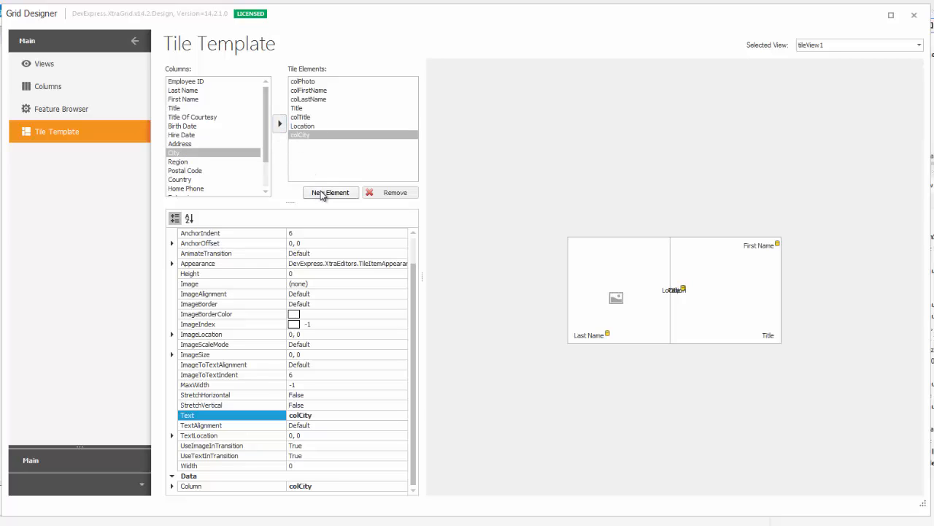
click(330, 193)
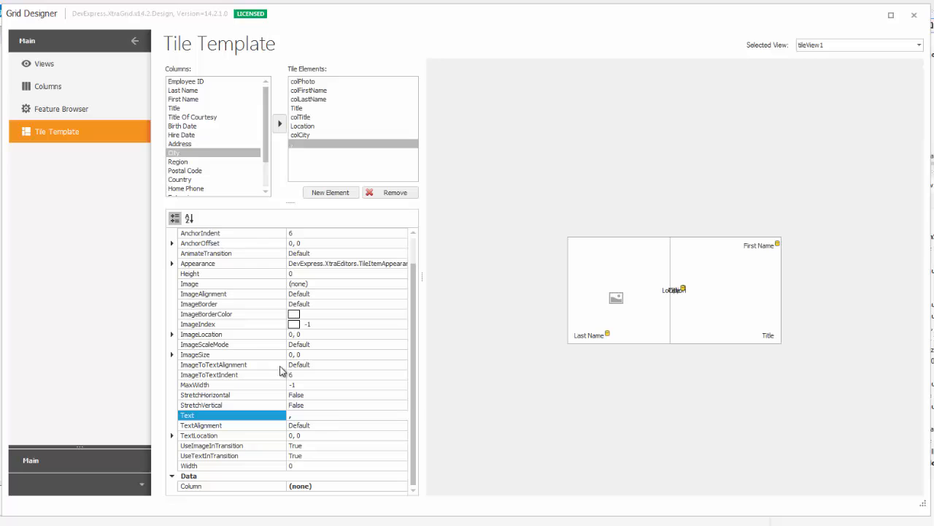
click(180, 178)
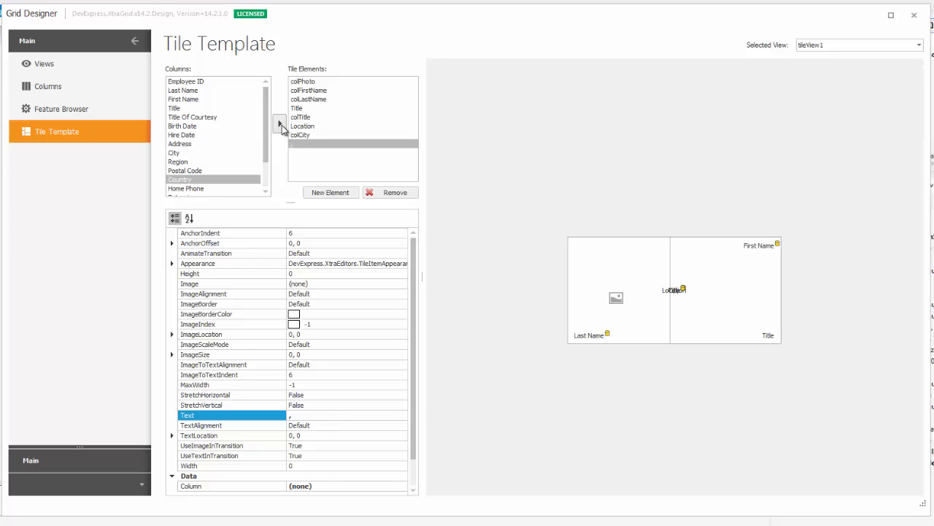
click(280, 123)
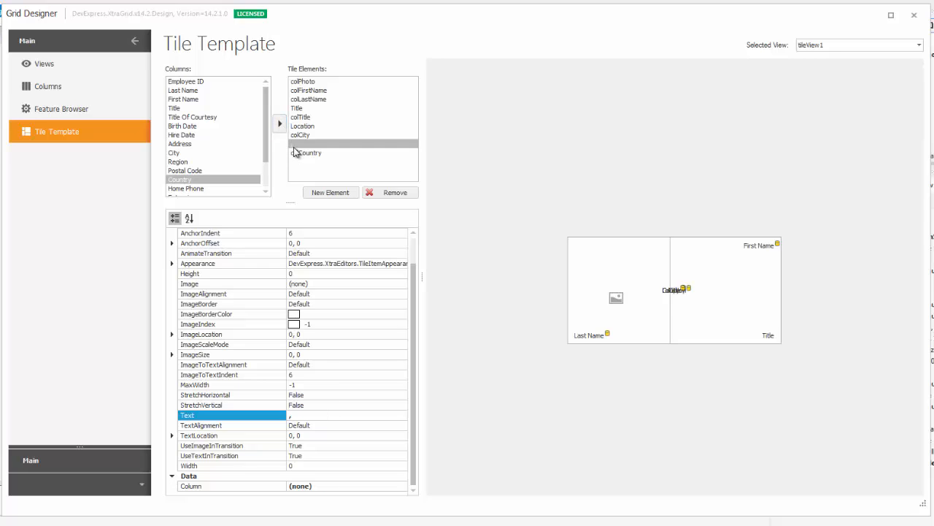
click(309, 90)
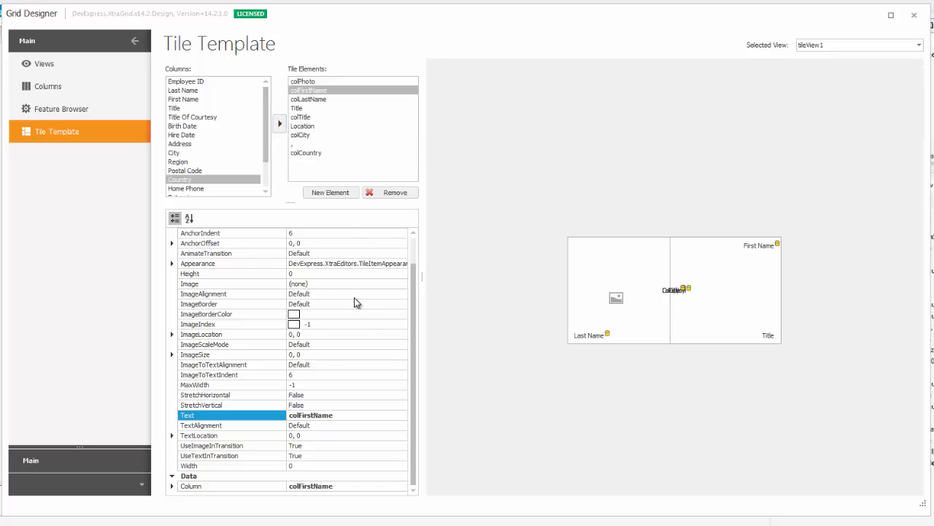
mouse_move(353, 410)
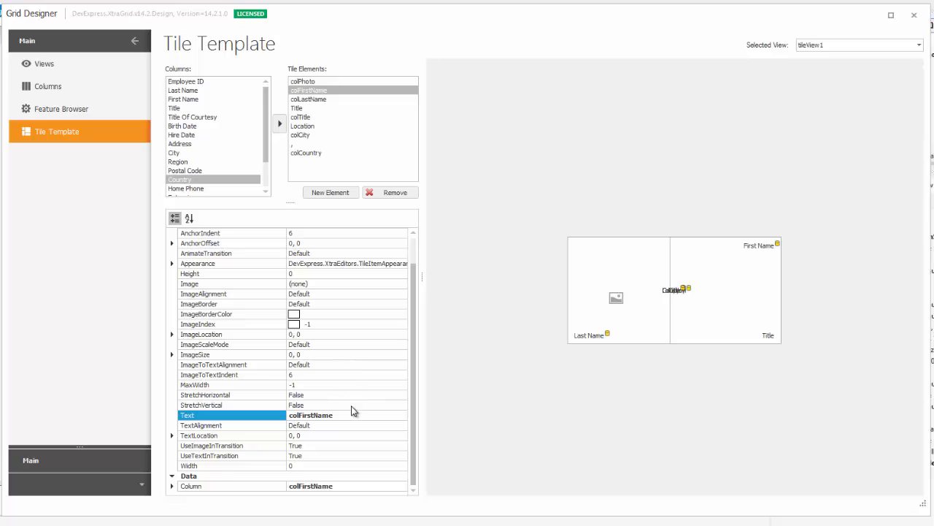
click(403, 425)
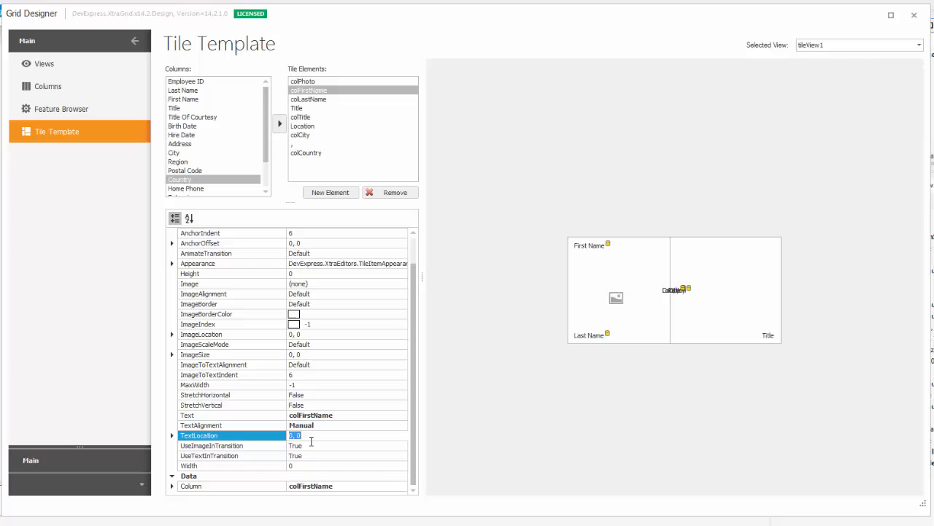
- Set First Name's TextLocation to 180, 22 and Last Name's to 180 with a lower Y
text(180)
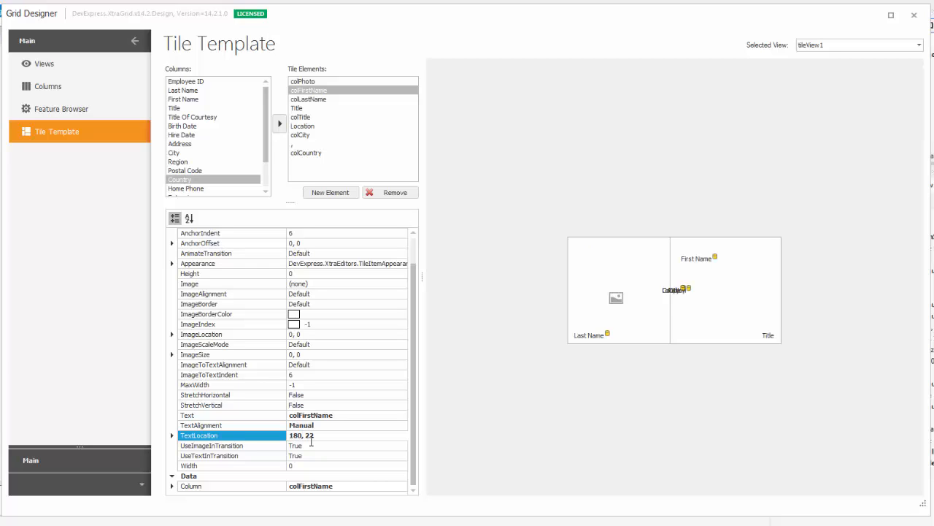
click(310, 99)
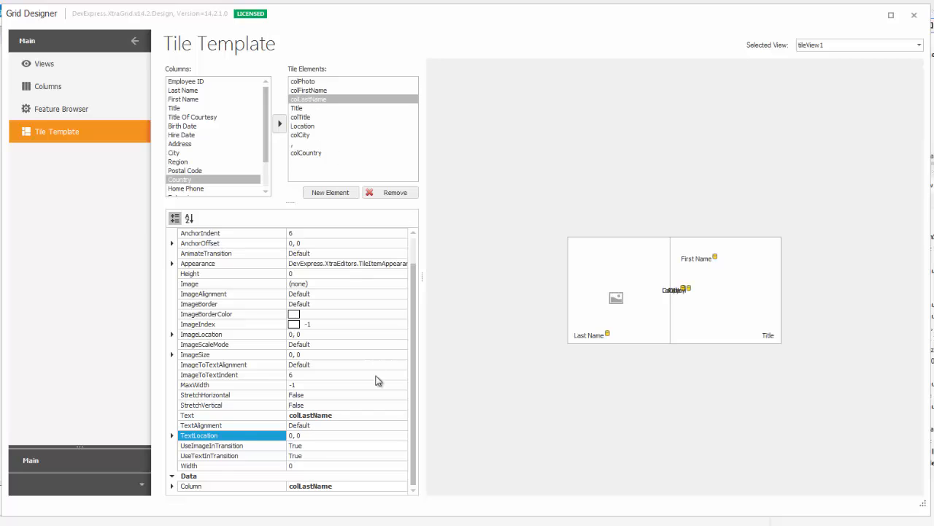
click(403, 425)
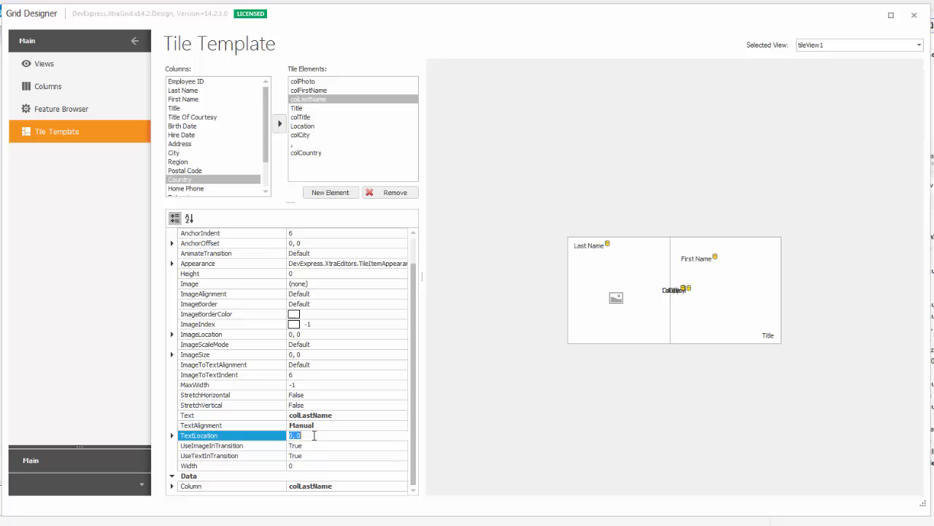
text(180,)
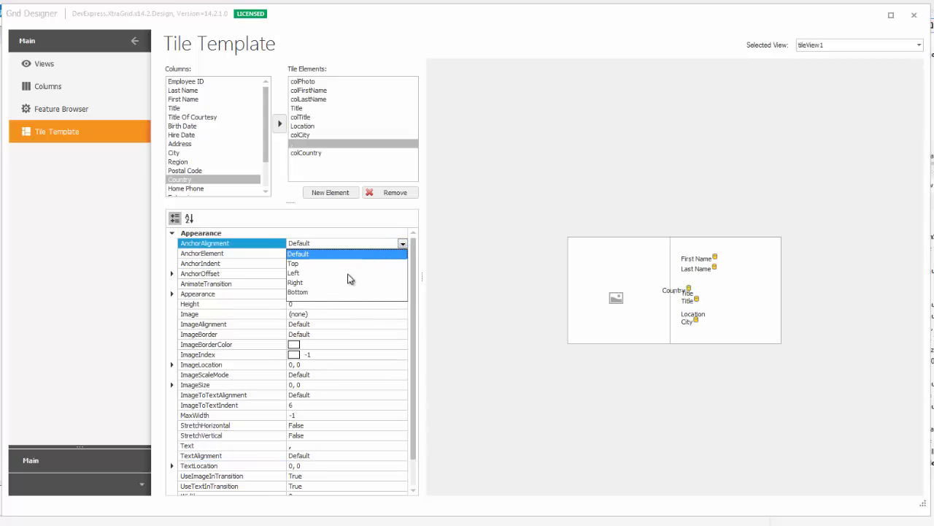
- Anchor the Country element to City with AnchorAlignment Right and a small indent
click(295, 283)
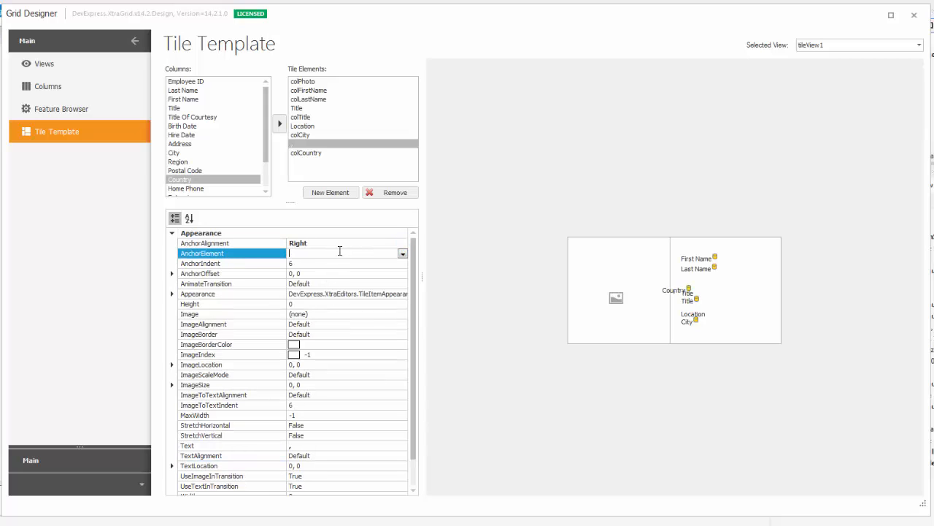
click(402, 254)
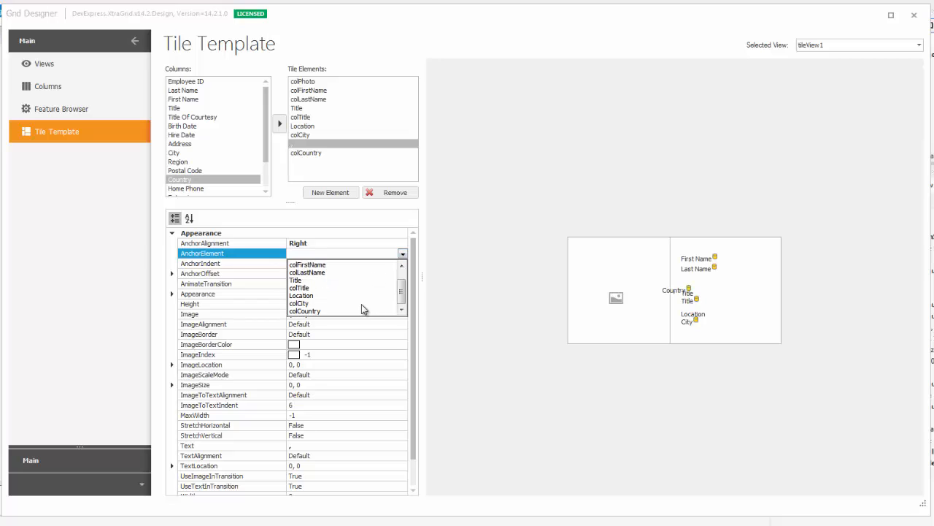
click(298, 302)
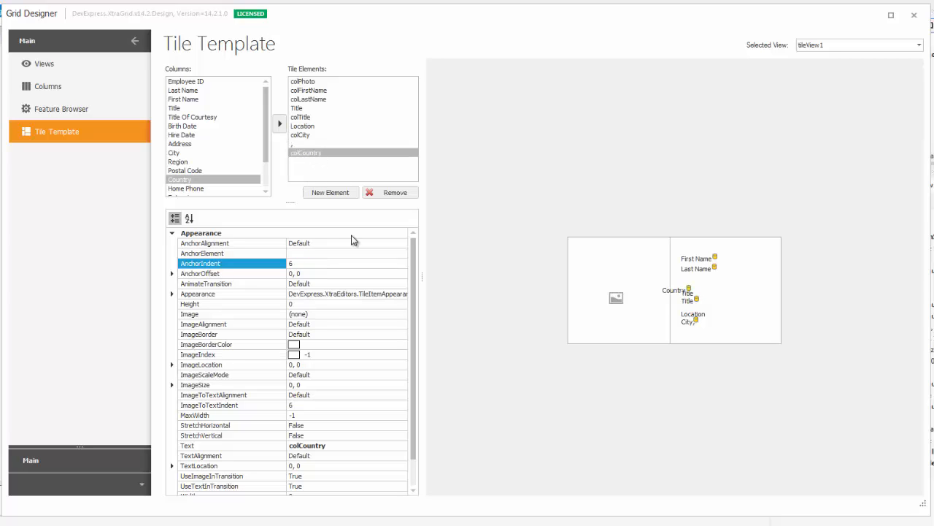
click(403, 242)
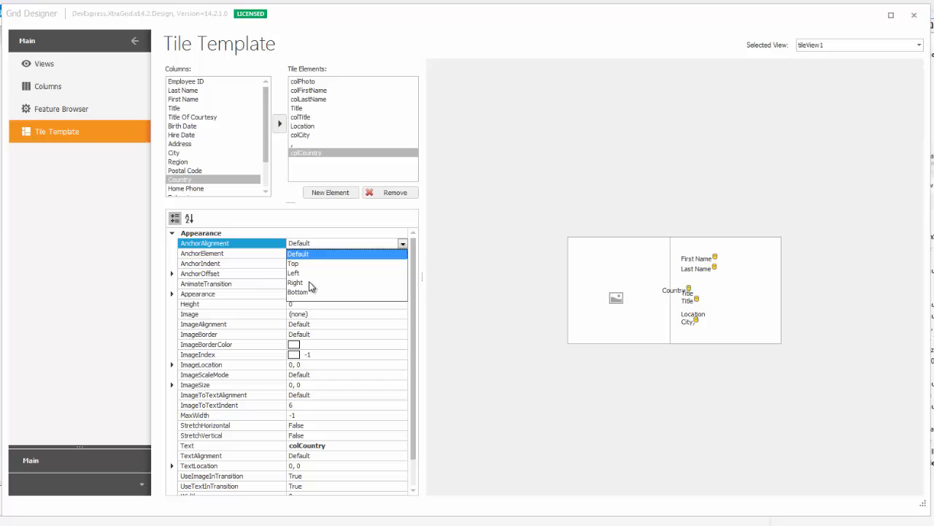
click(403, 254)
text(3)
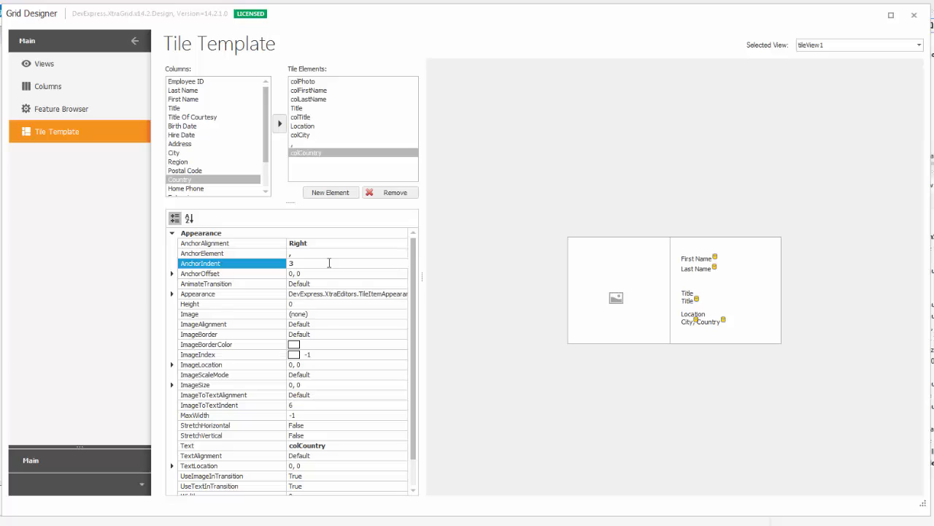
mouse_move(674, 327)
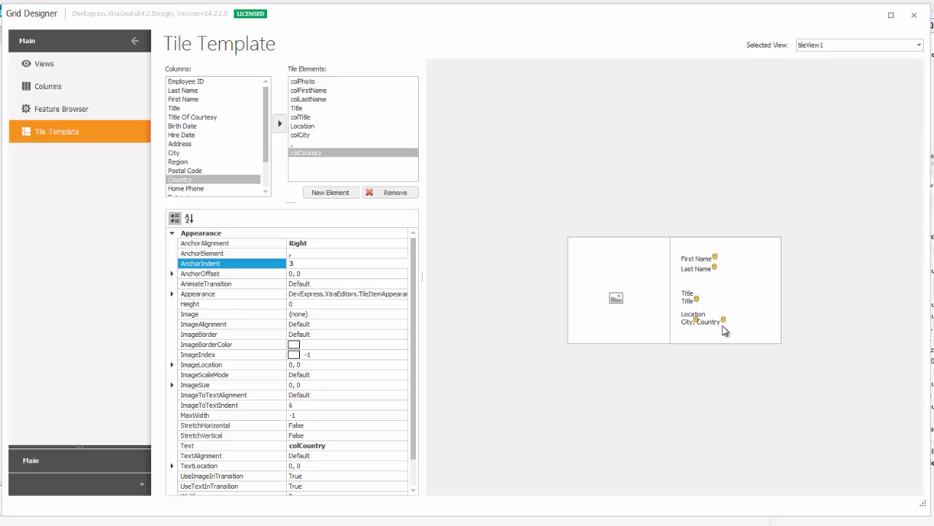
- Set the City element's TextLocation to 180, 128
click(301, 135)
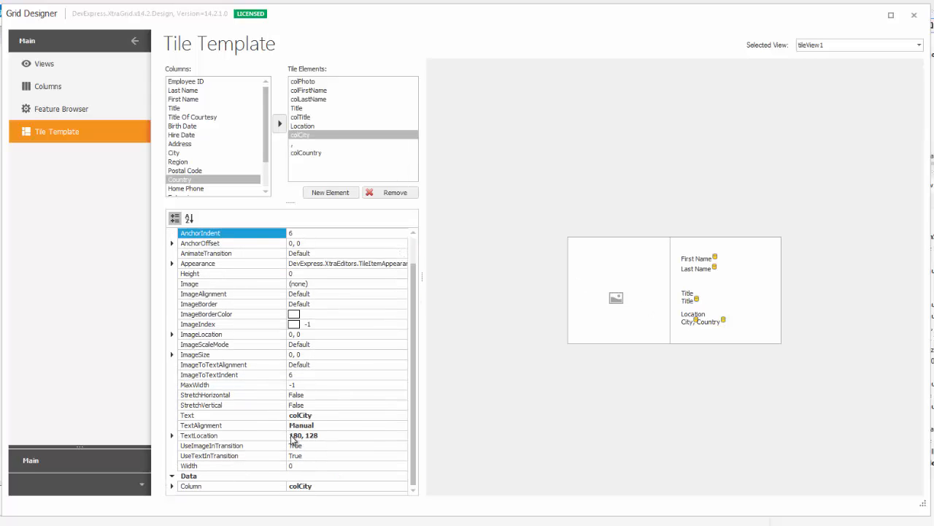
click(199, 435)
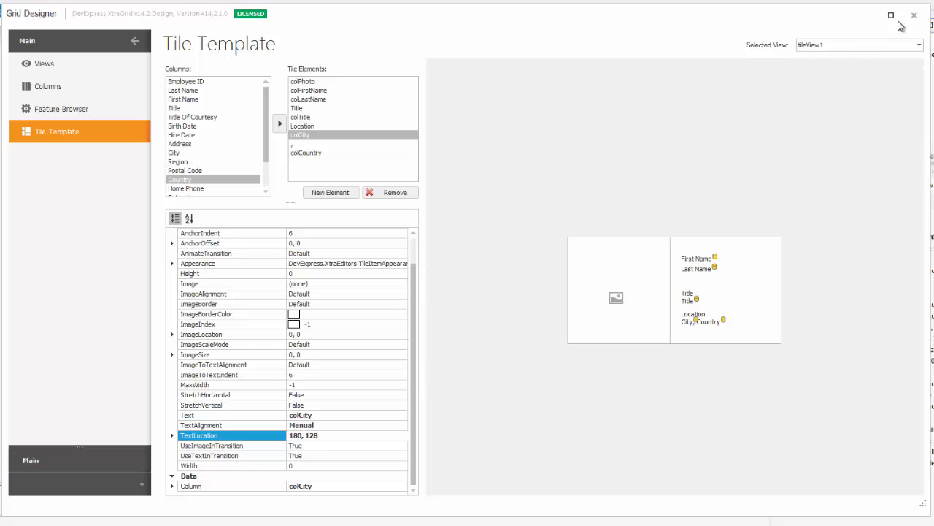
- Close the designer and run Form1 to preview the employee tiles, then return to the designer
click(914, 15)
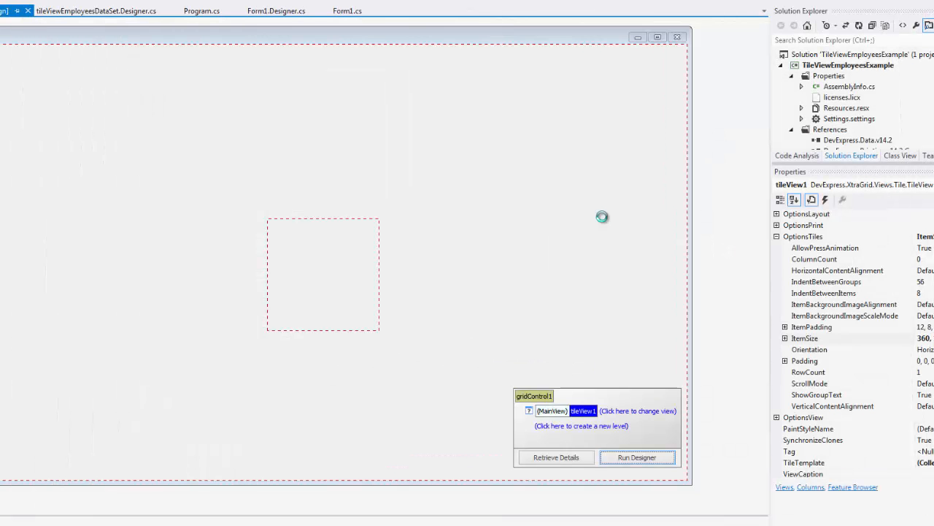
click(636, 457)
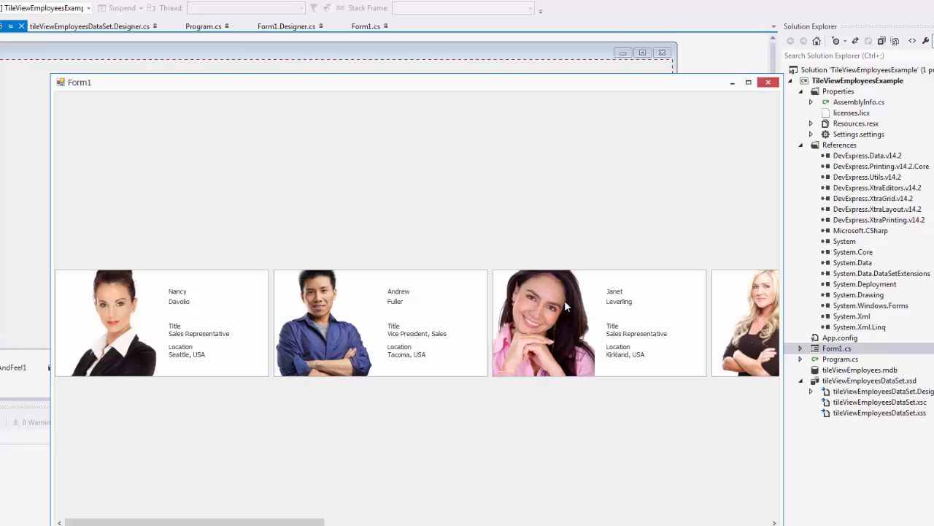
scroll(right, 3)
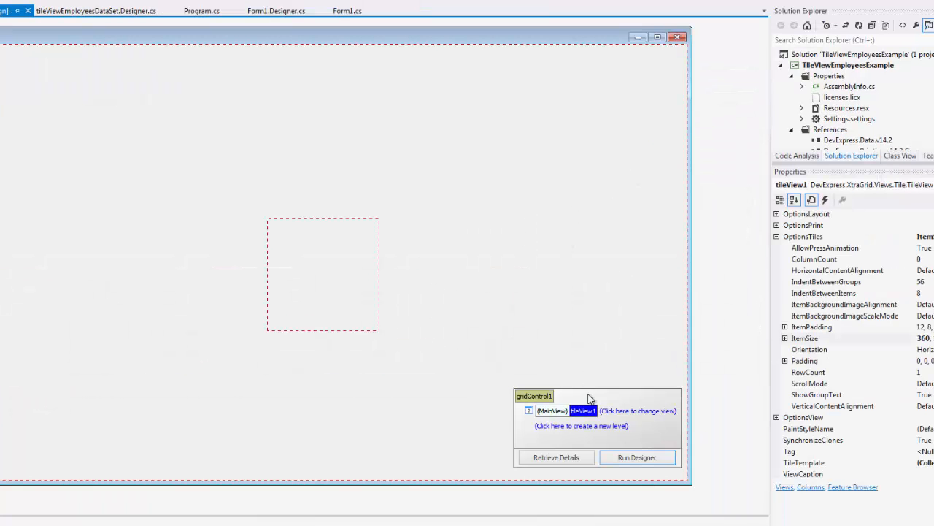
- In the Views page, expand AppearanceItem to reach the Normal state appearance
click(636, 457)
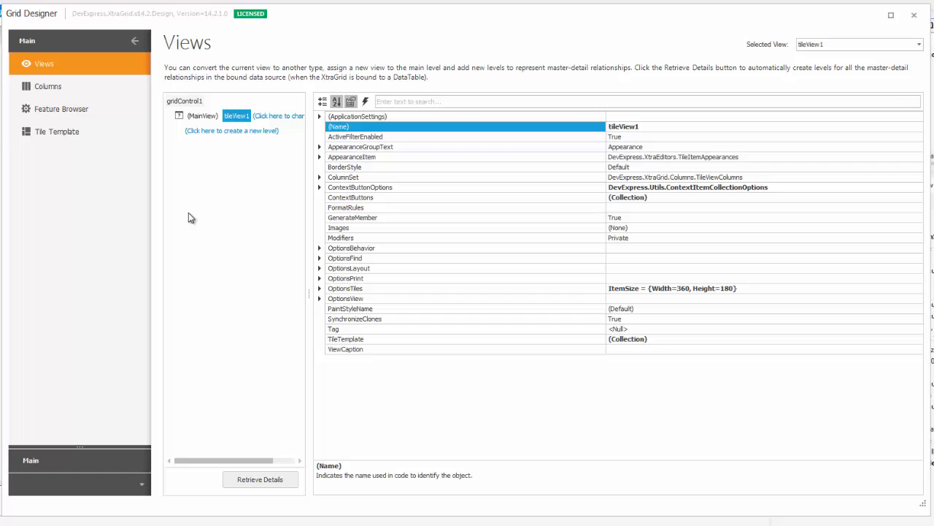
click(57, 131)
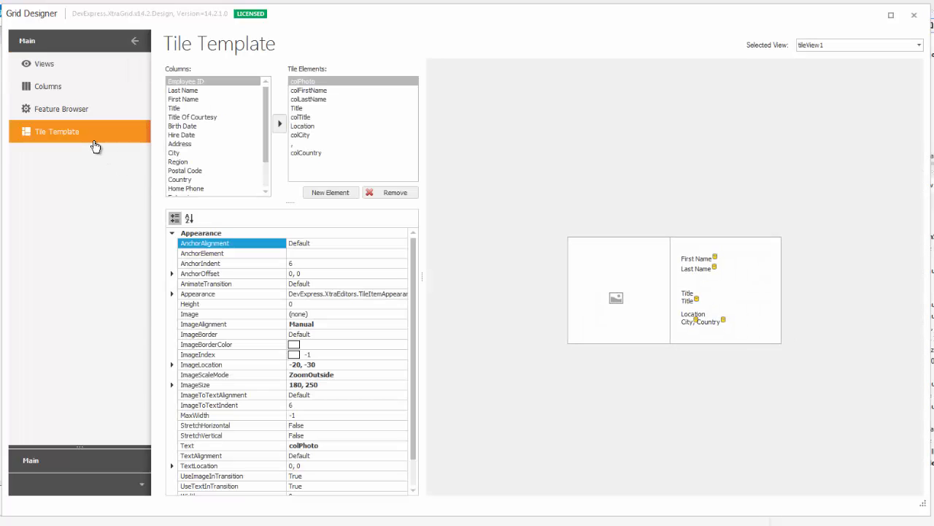
click(44, 64)
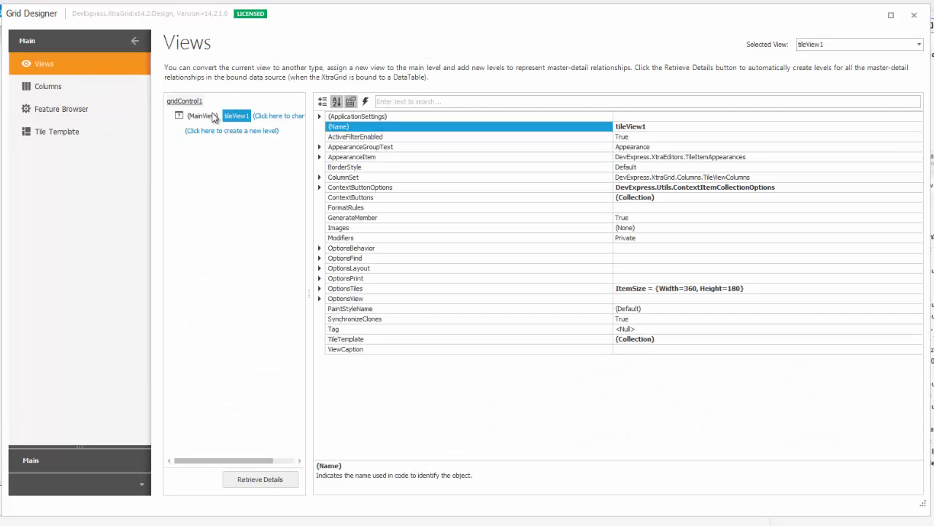
click(353, 156)
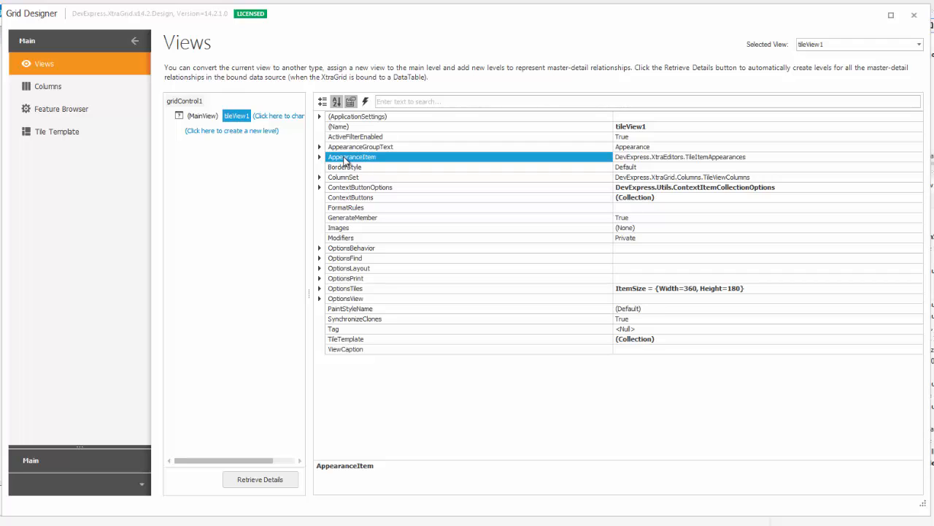
click(319, 157)
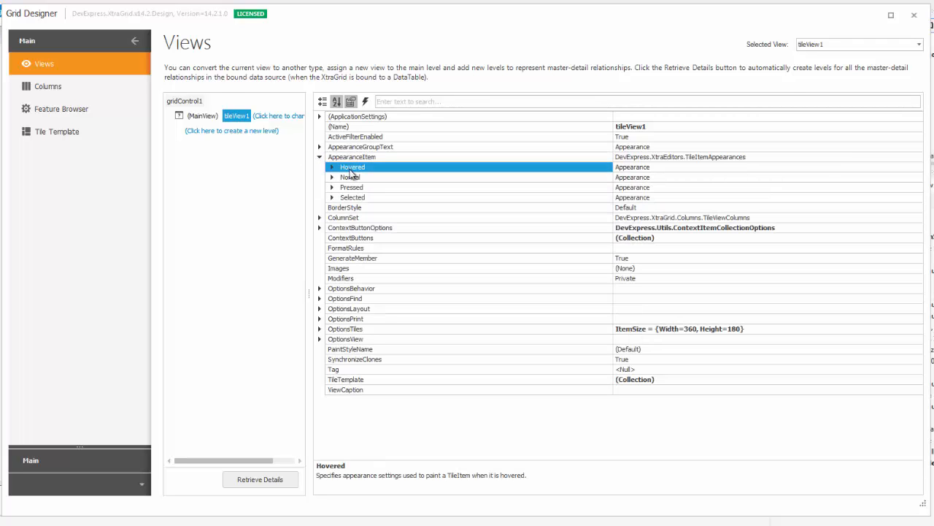
click(353, 197)
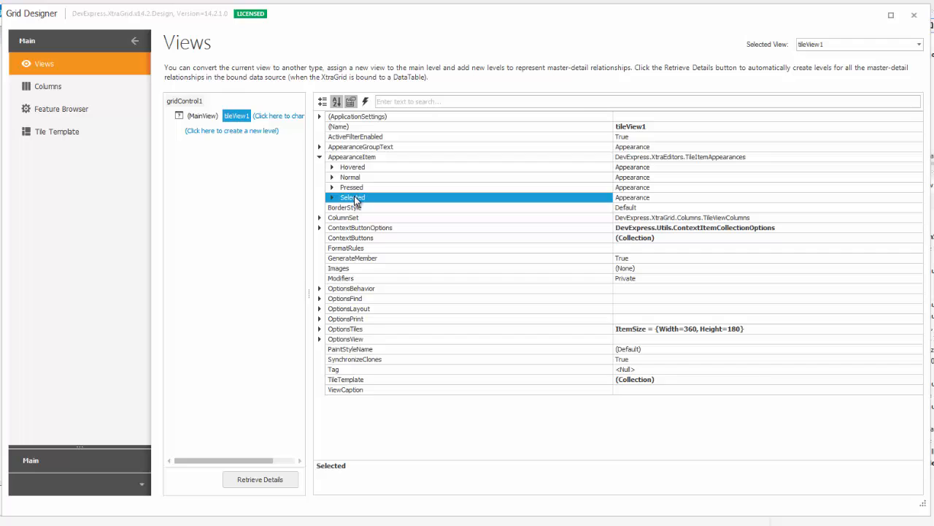
click(333, 177)
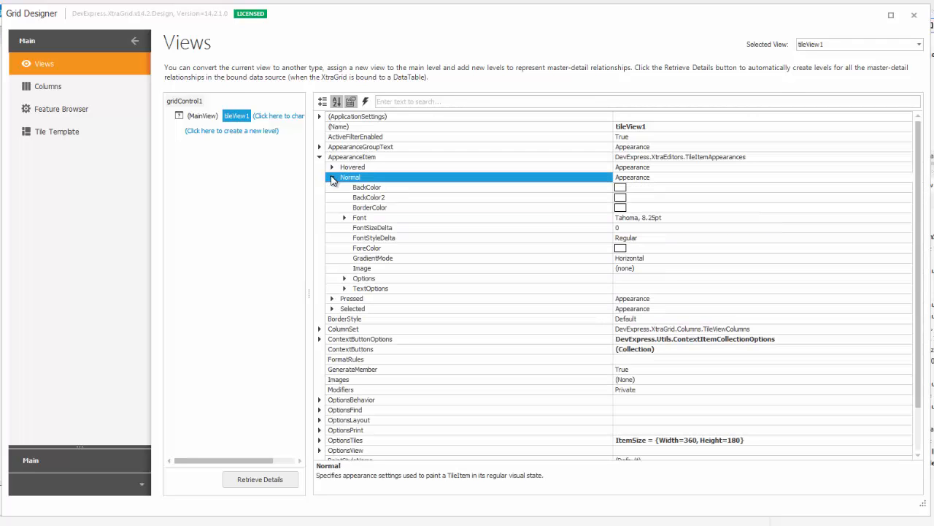
- Set the Normal font to Segoe UI Semibold 10pt bold and view the bolder tile text
click(360, 216)
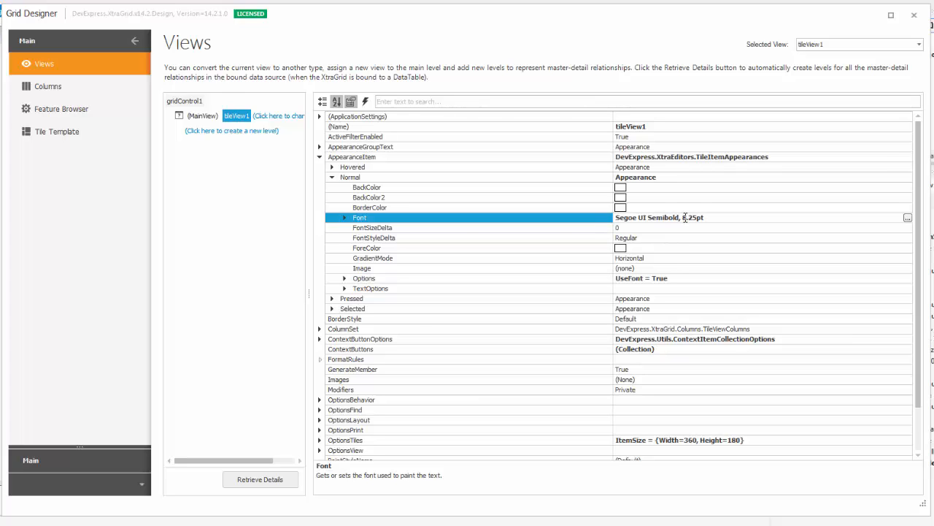
text(1pt)
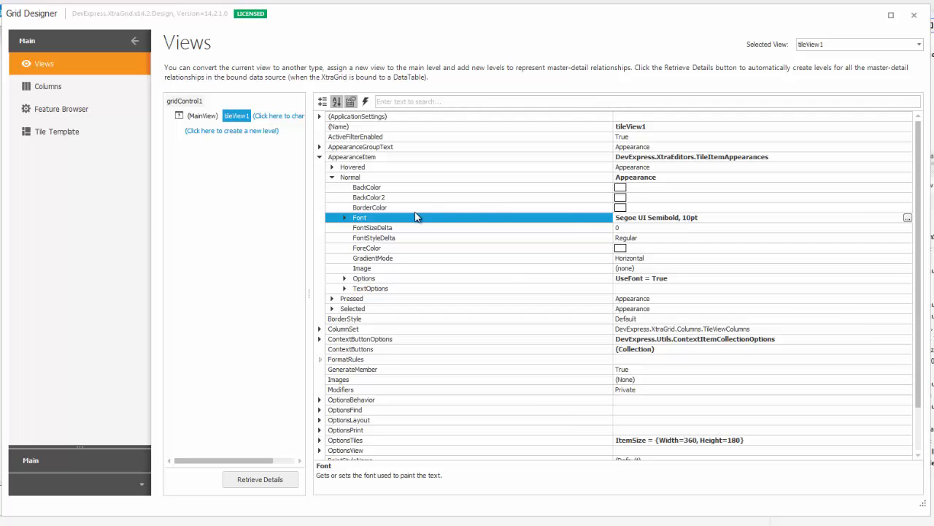
click(344, 217)
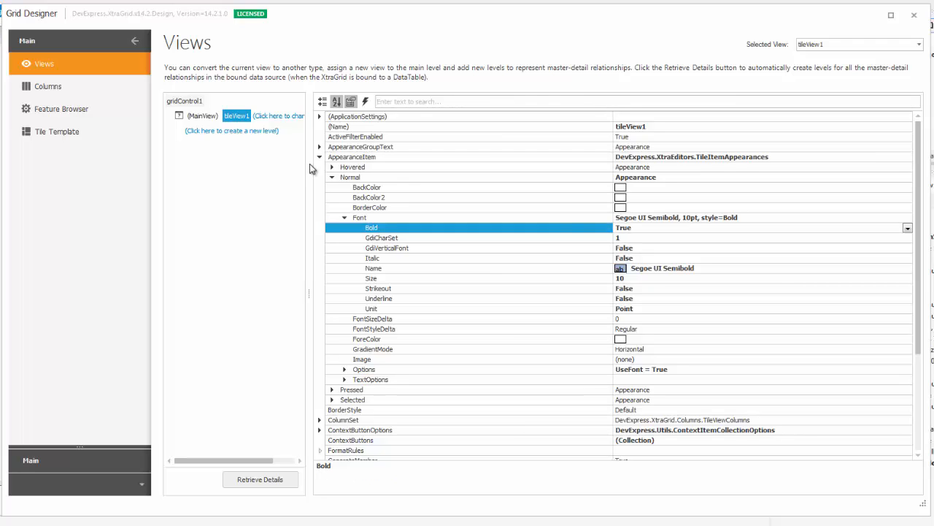
click(57, 132)
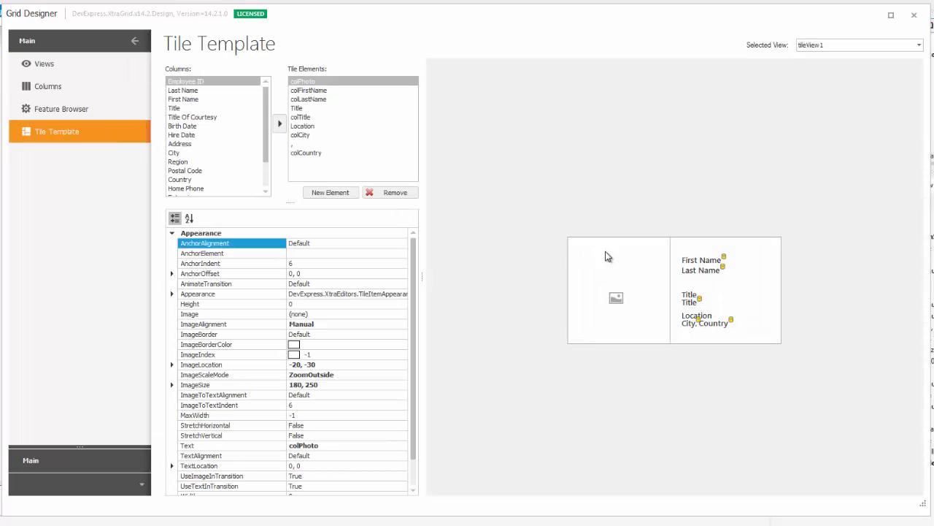
mouse_move(689, 254)
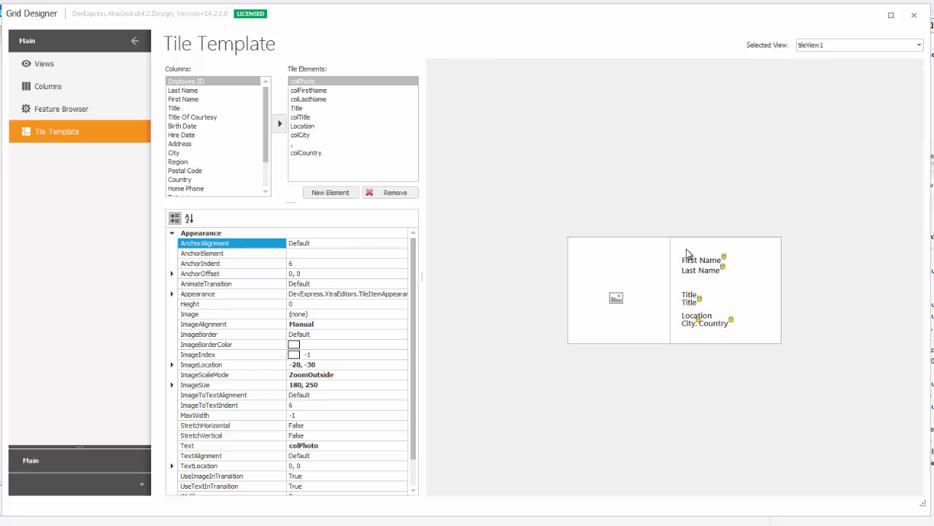
mouse_move(672, 279)
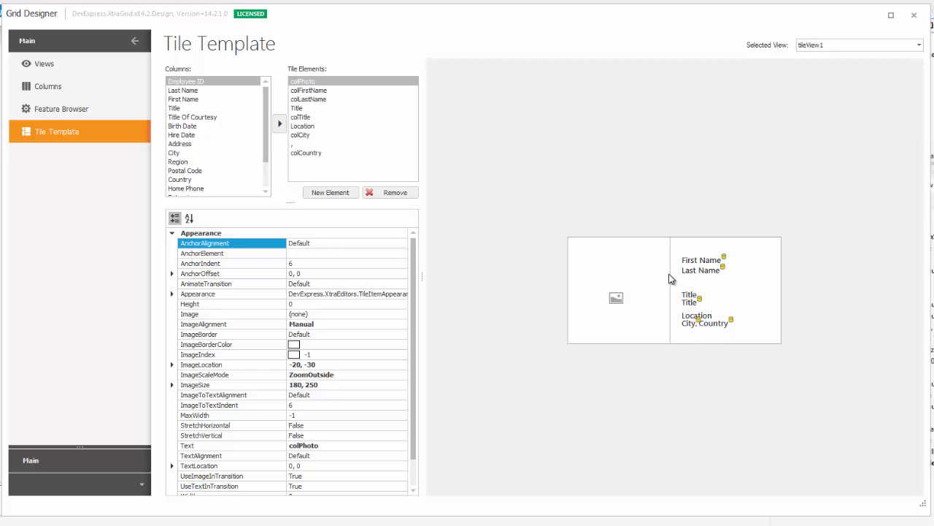
- Set the colFirstName tile element's font to Segoe UI Semibold, size 16
click(309, 90)
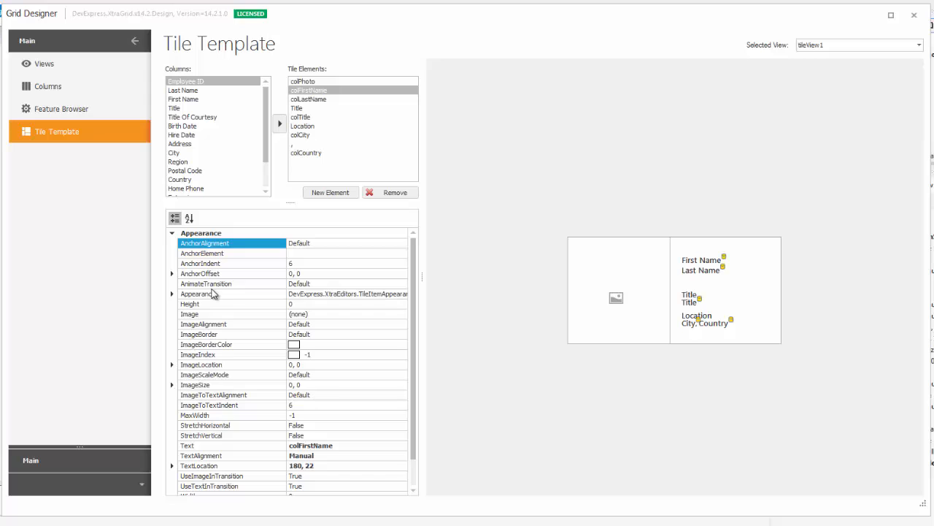
click(173, 293)
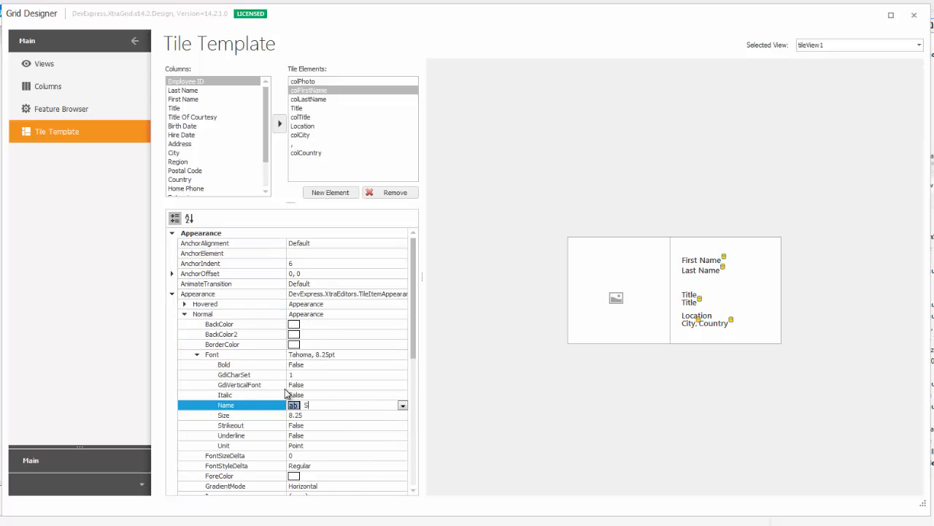
text(Segoe UI Semibold)
click(347, 415)
text(1)
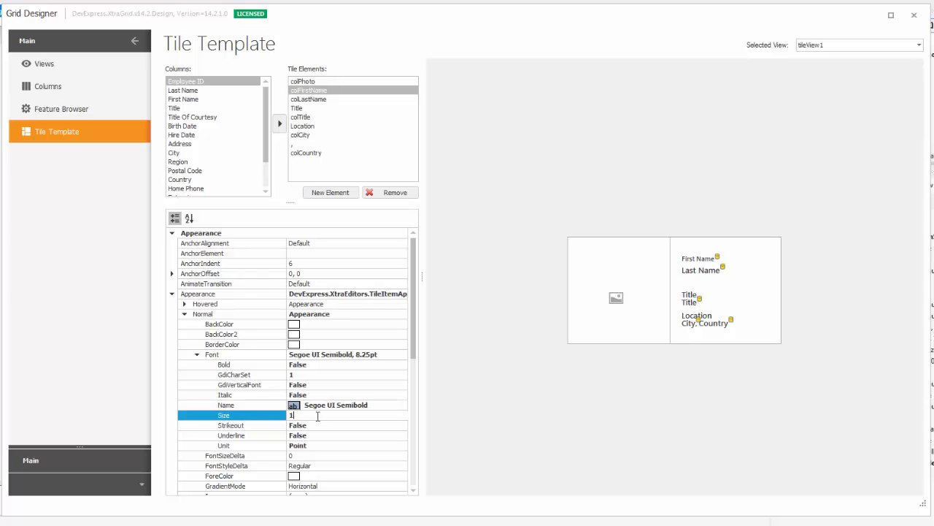
text(6)
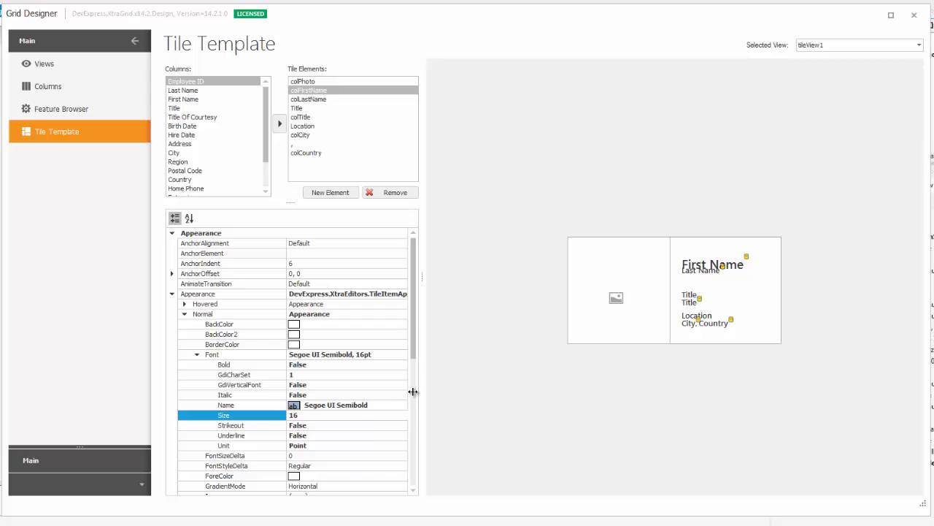
click(219, 476)
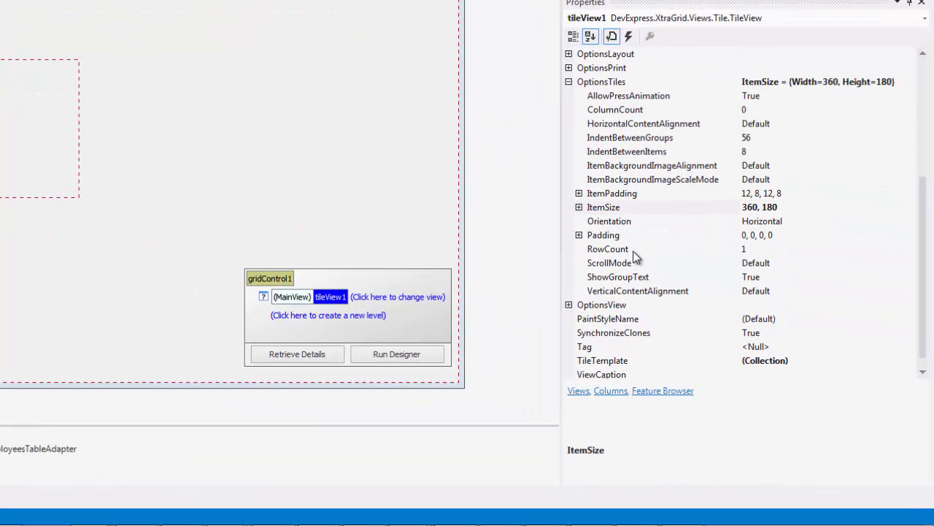
- Show the project's files in Solution Explorer and run the application with F5
click(607, 248)
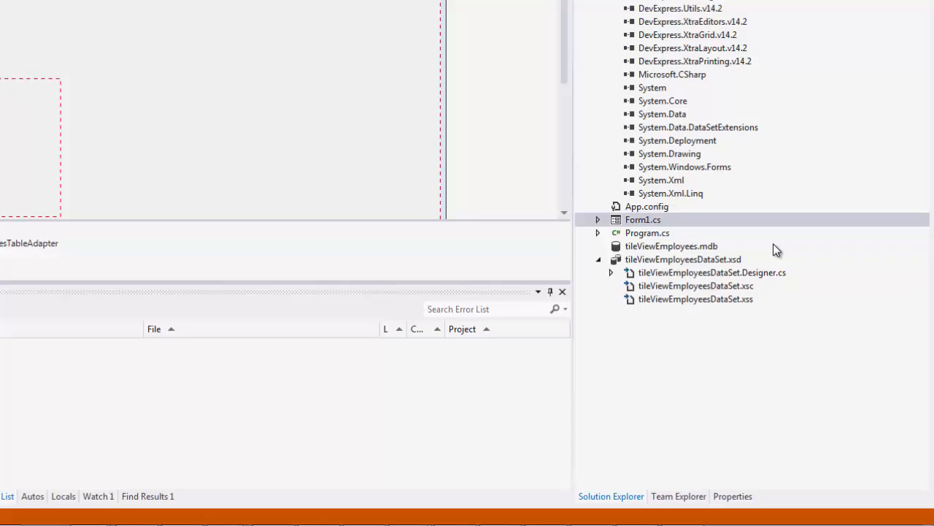
key(F5)
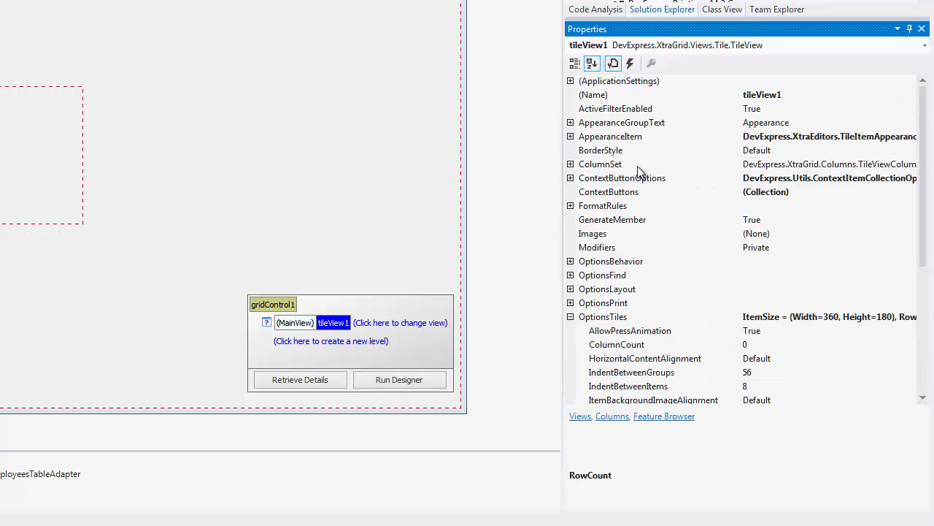
- Set the tile view's ColumnSet GroupColumn to colCountry so tiles group under UK and USA
click(600, 163)
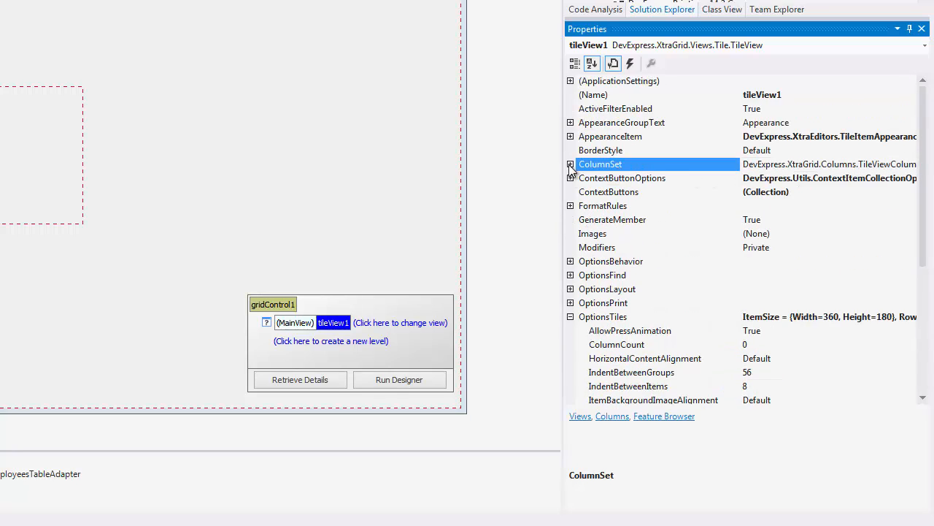
click(571, 164)
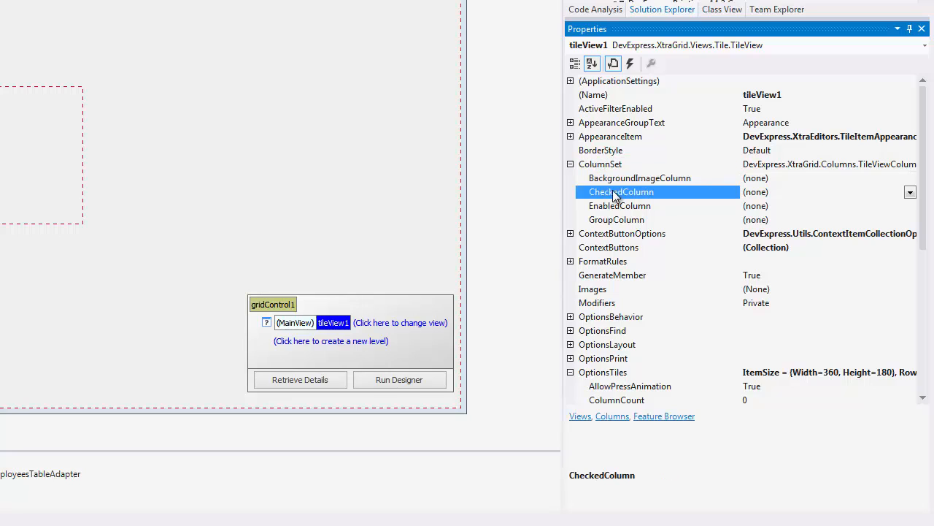
click(616, 219)
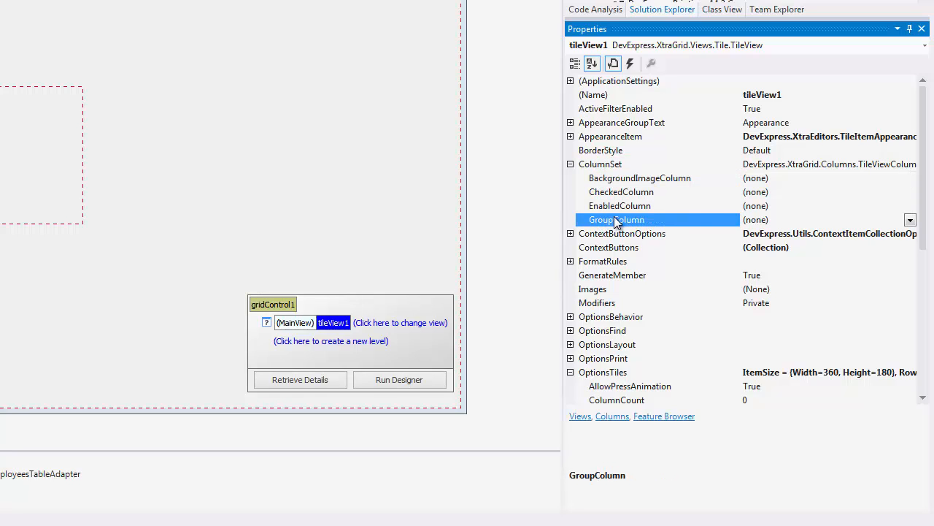
click(622, 191)
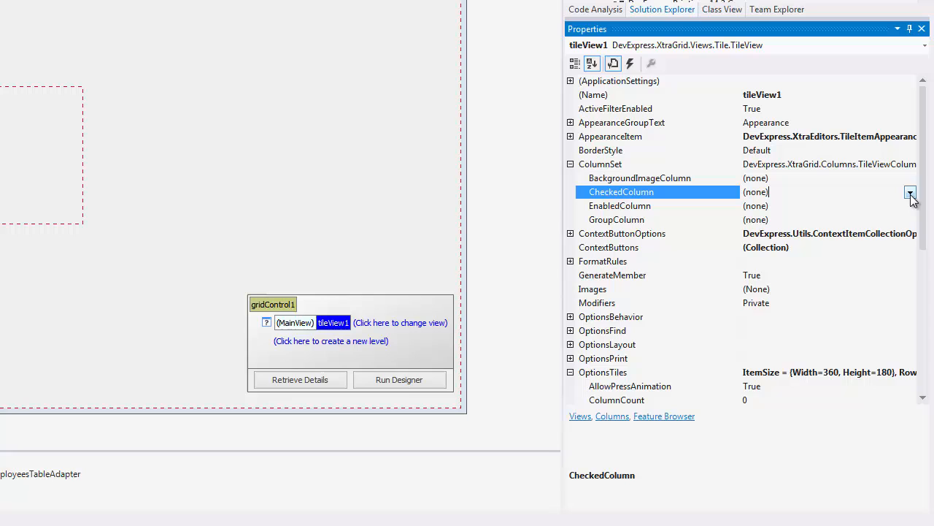
click(911, 191)
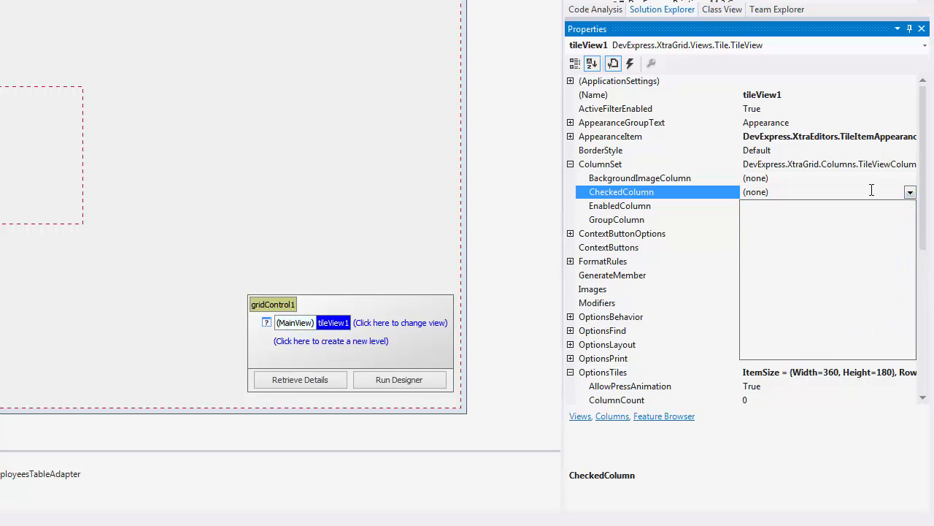
click(616, 219)
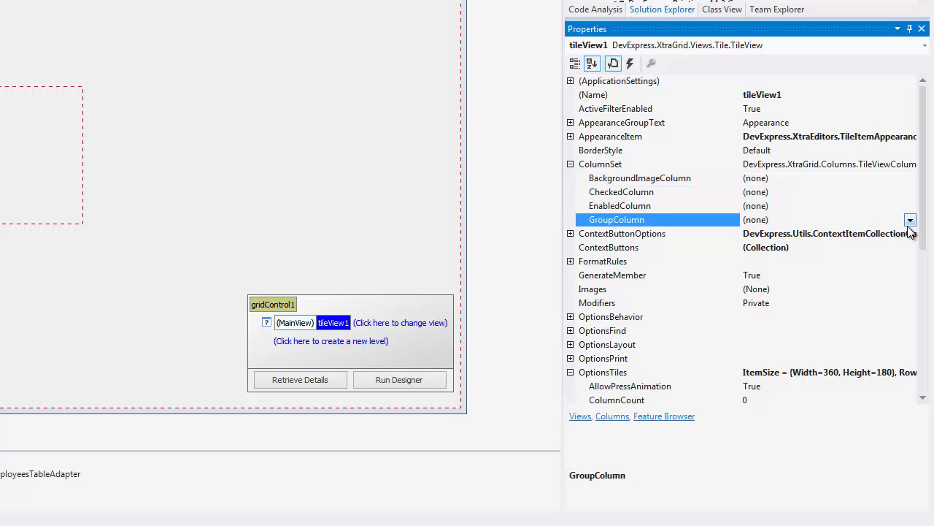
click(910, 219)
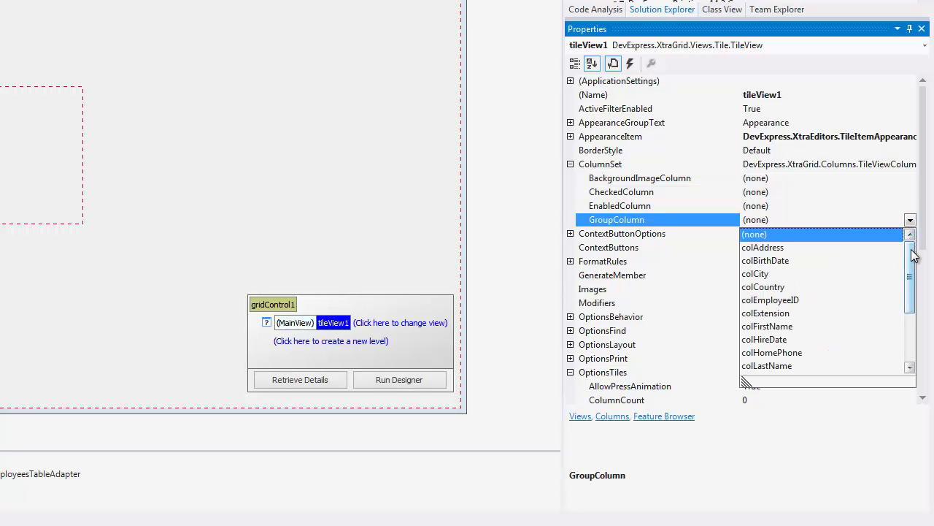
click(764, 286)
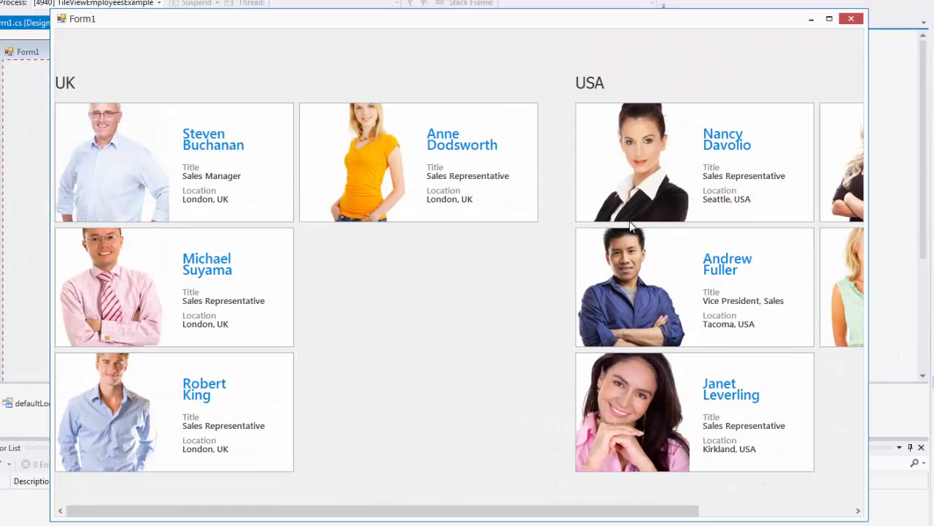
mouse_move(712, 327)
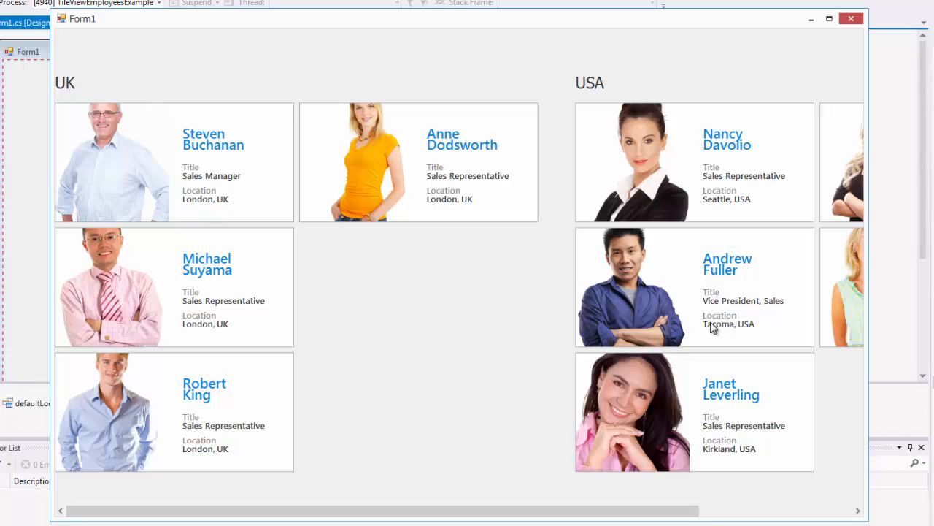
mouse_move(654, 321)
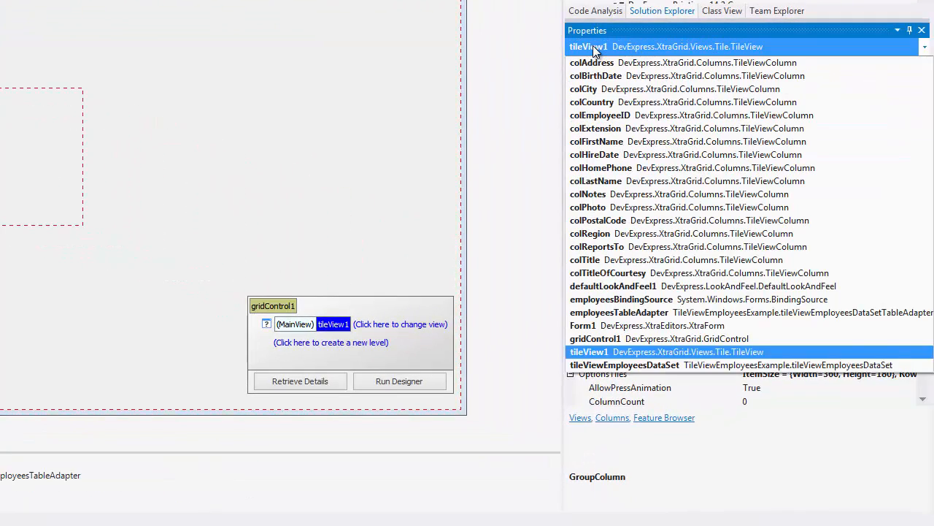
- Set colCountry's OptionsColumn ShowCaption to True, review the running form and close it
click(593, 103)
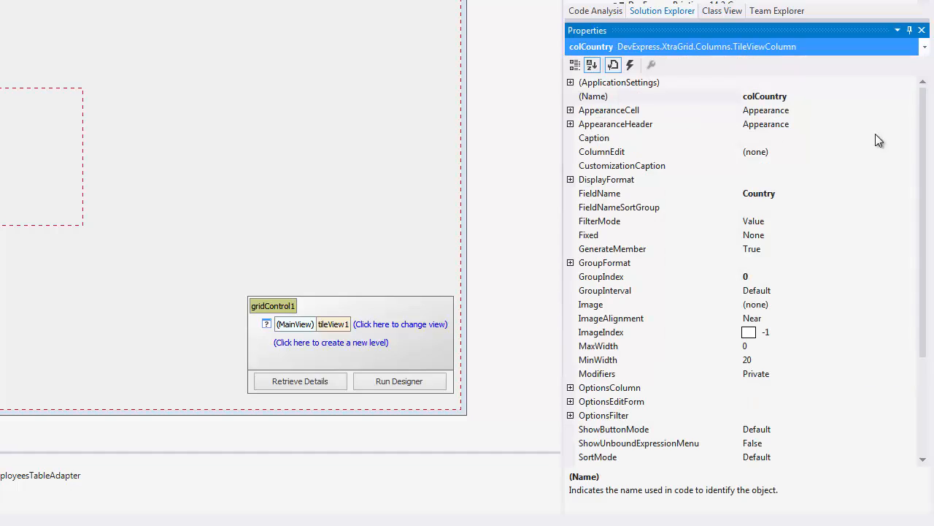
scroll(down, 3)
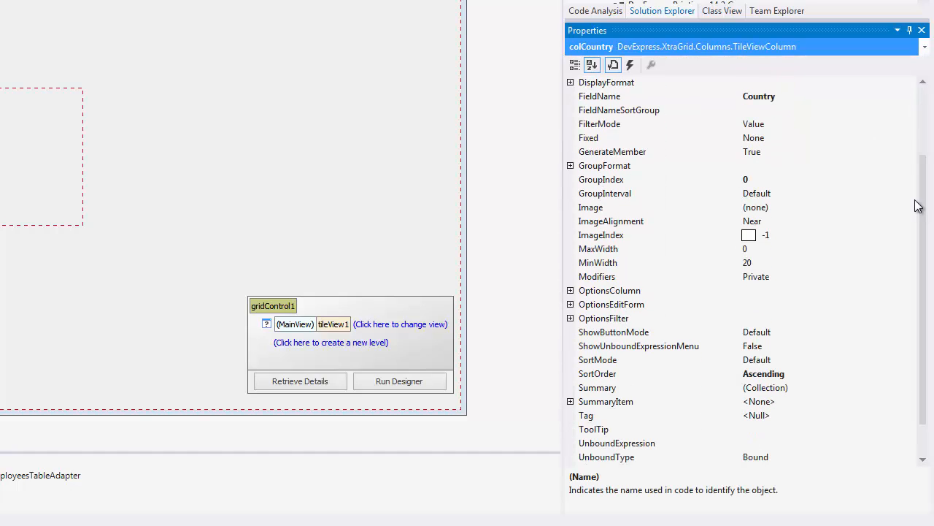
click(610, 291)
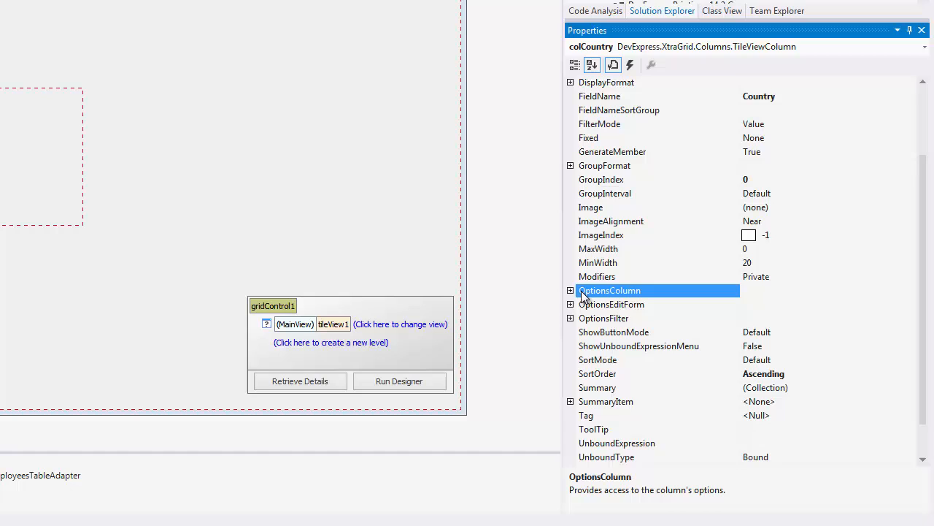
click(571, 291)
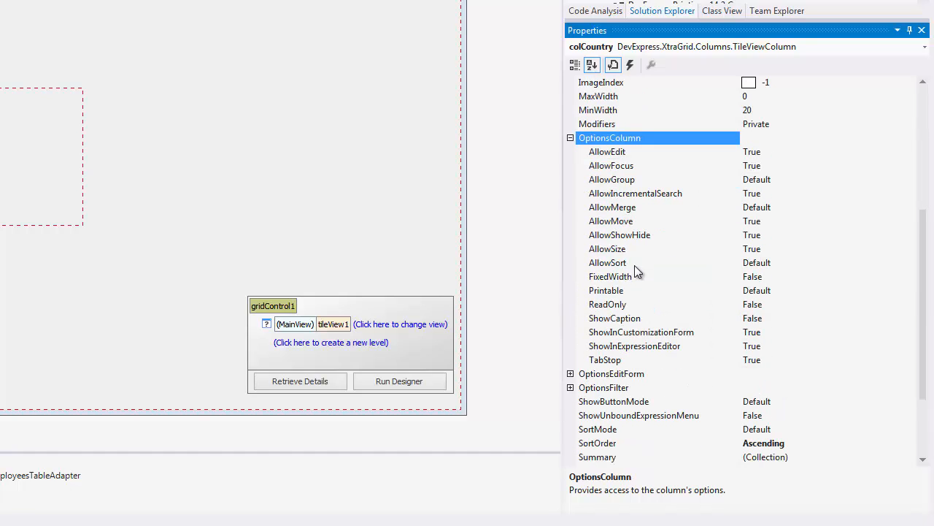
click(615, 319)
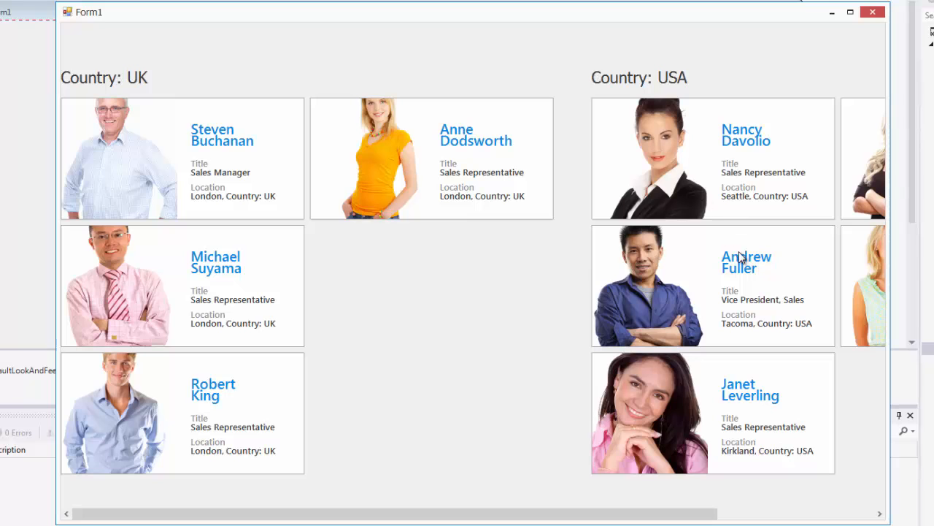
scroll(right, 3)
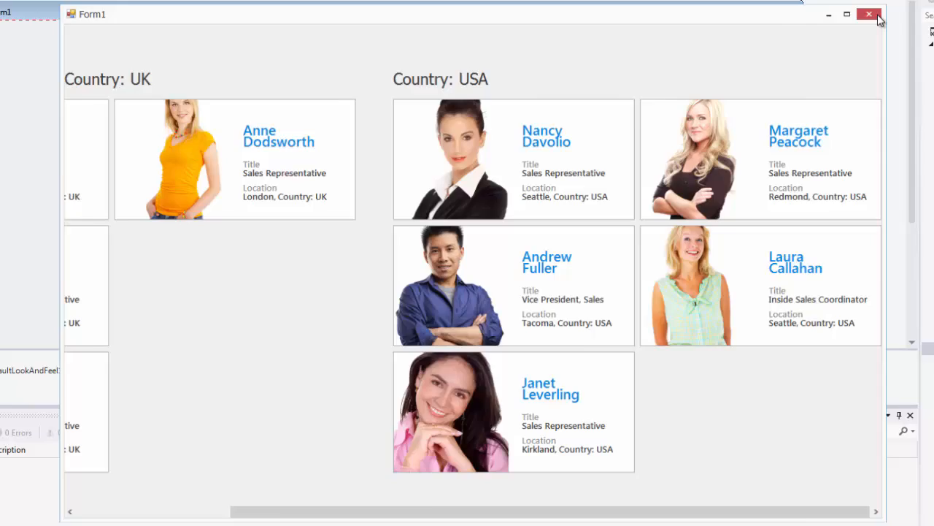
click(869, 15)
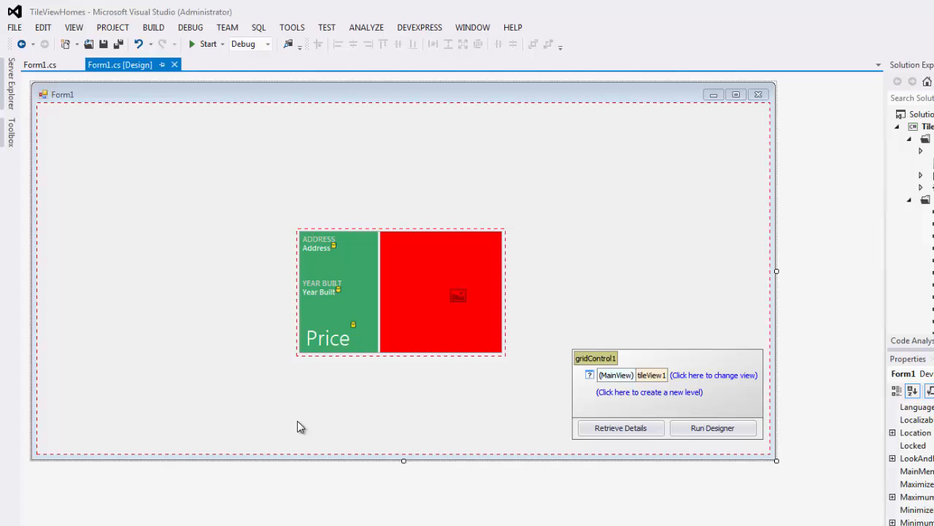
- Run the TileViewHomes form, scroll through the house tiles, then close Form1
click(208, 44)
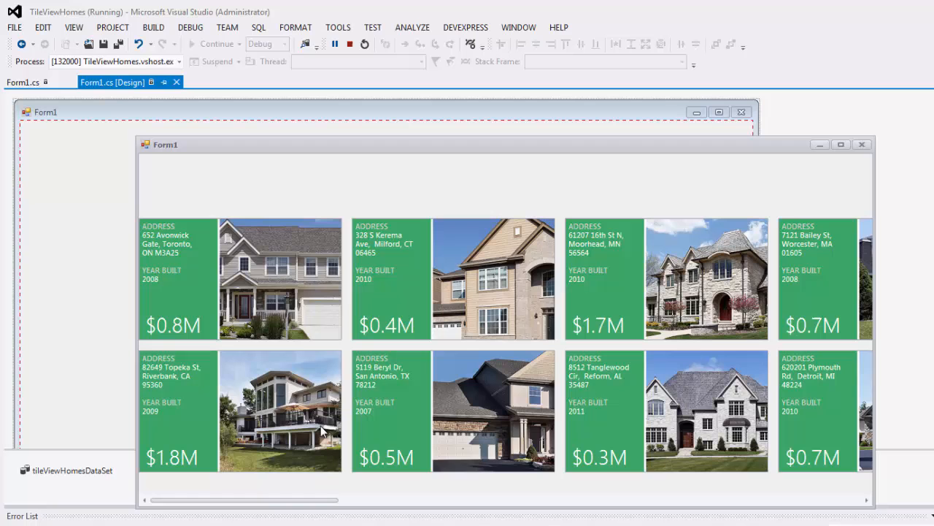
scroll(right, 3)
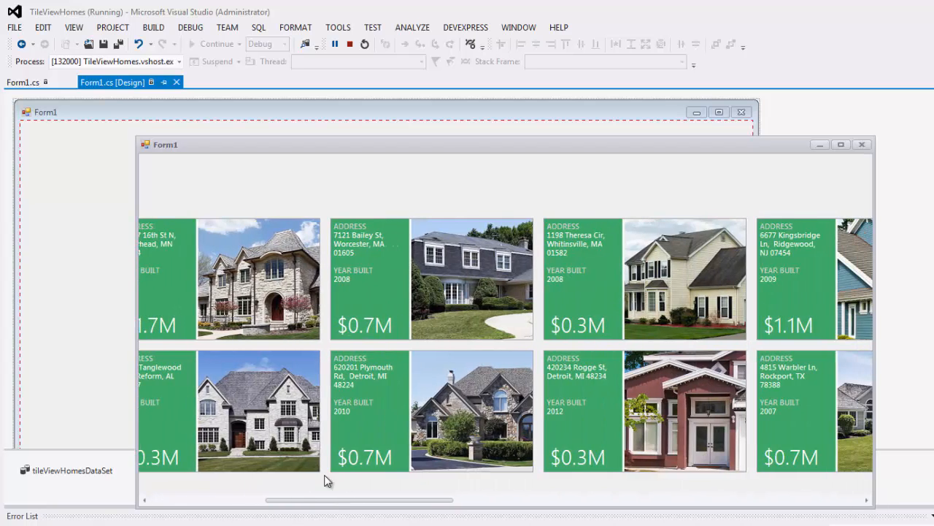
scroll(right, 3)
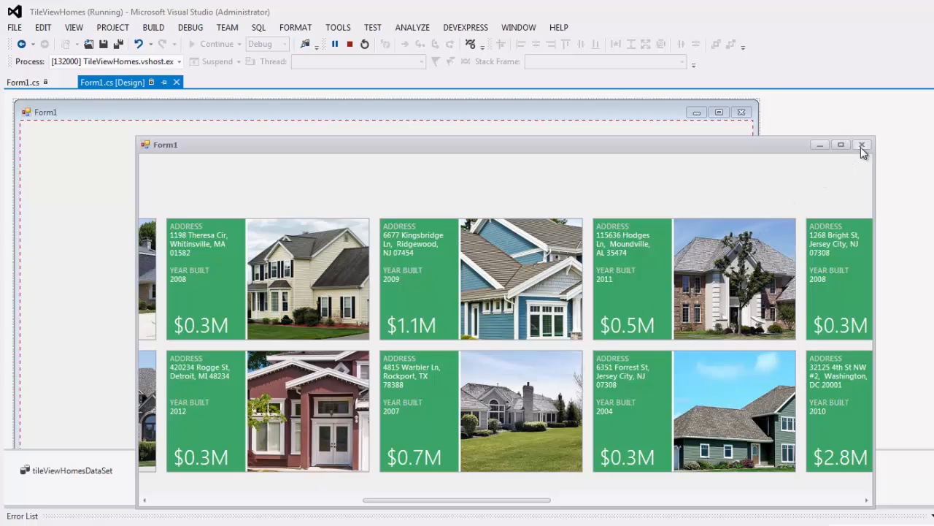
click(862, 145)
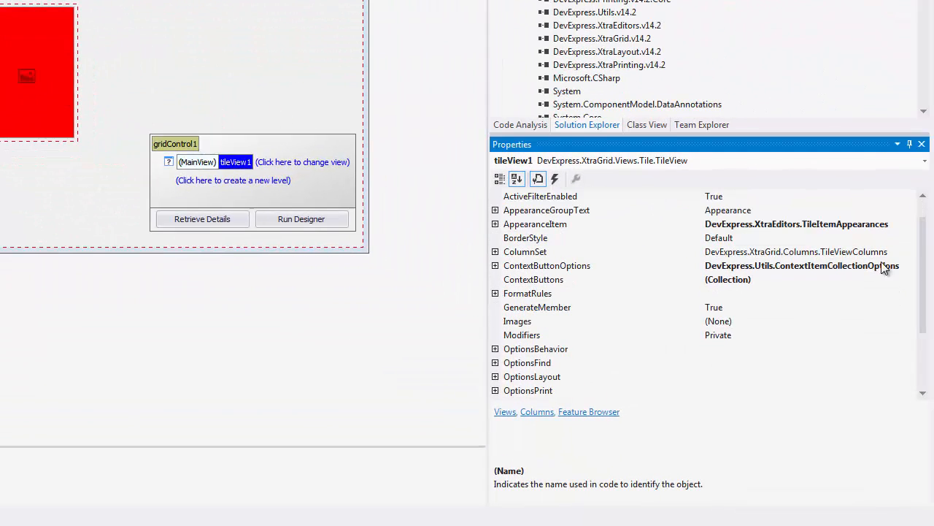
- Set the homes tile view's ColumnSet CheckedColumn to colSold
click(495, 252)
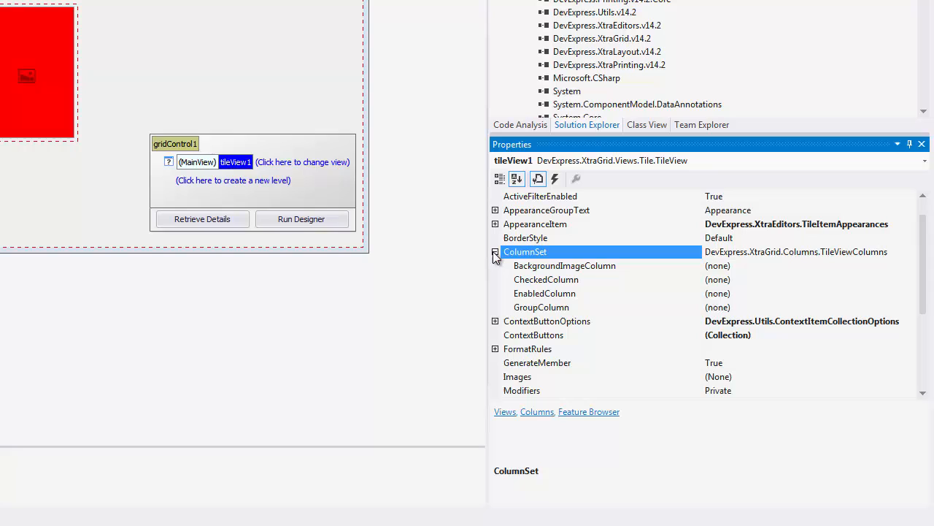
click(546, 279)
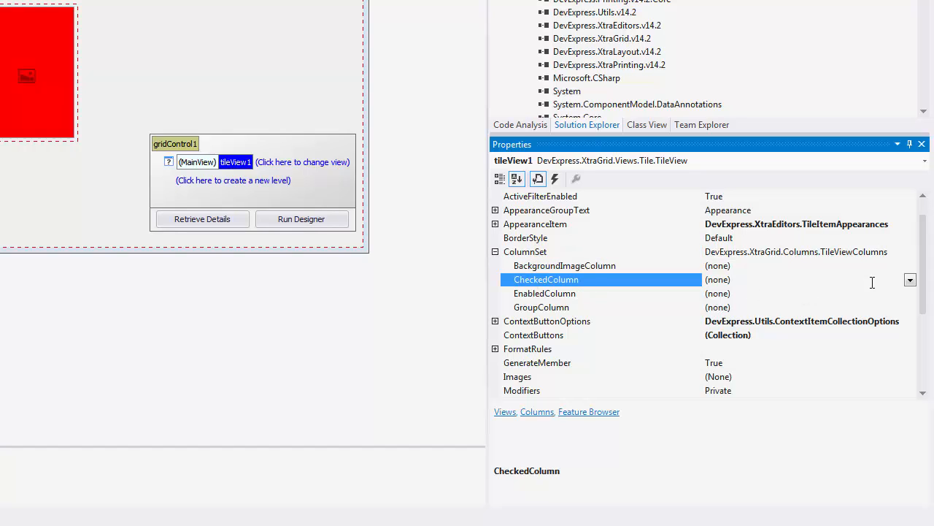
click(910, 279)
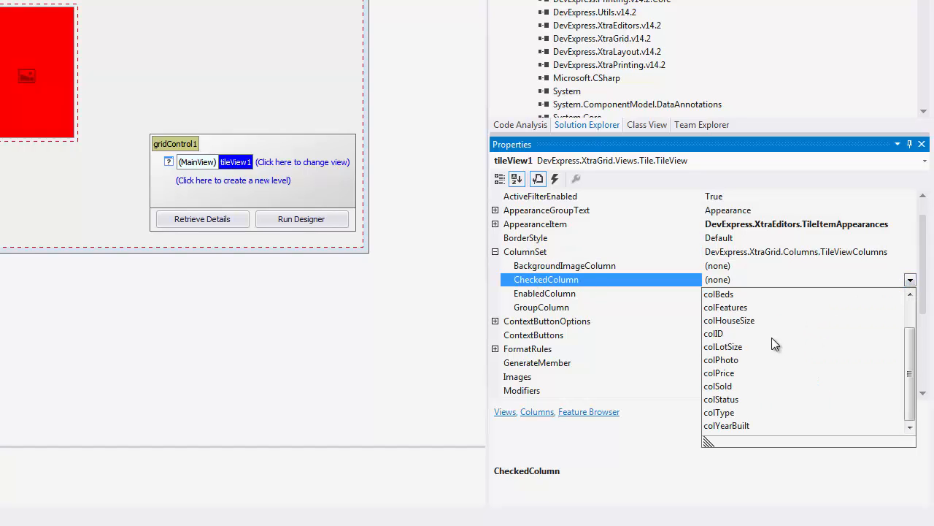
click(718, 386)
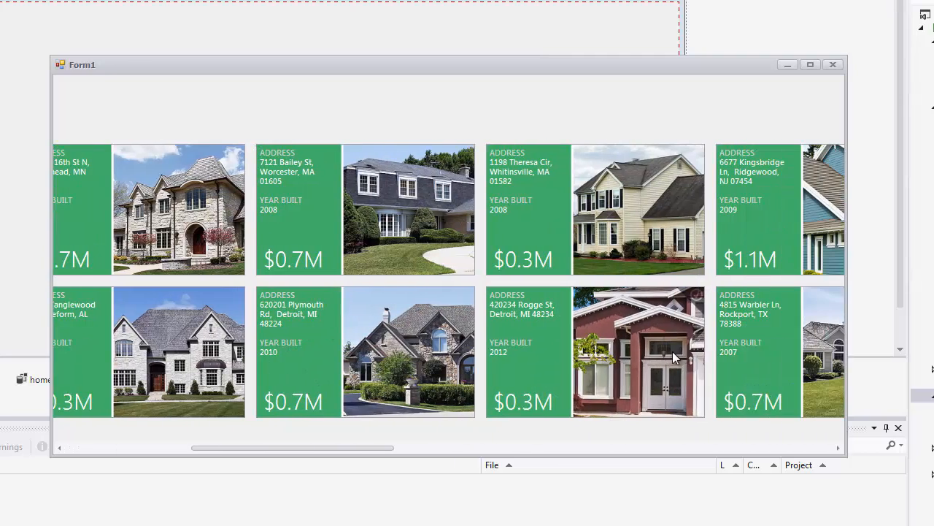
- Scroll through the running tiles showing Sold check marks, then close Form1
scroll(right, 3)
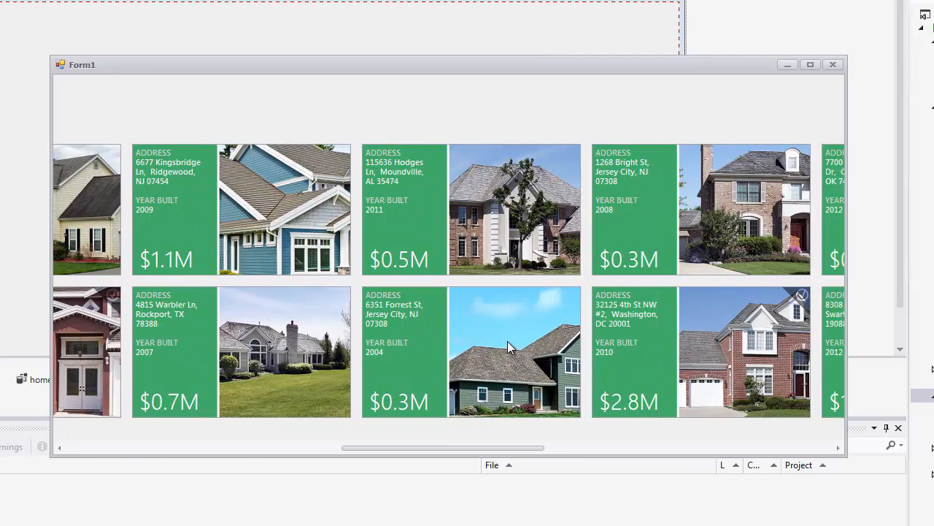
scroll(right, 3)
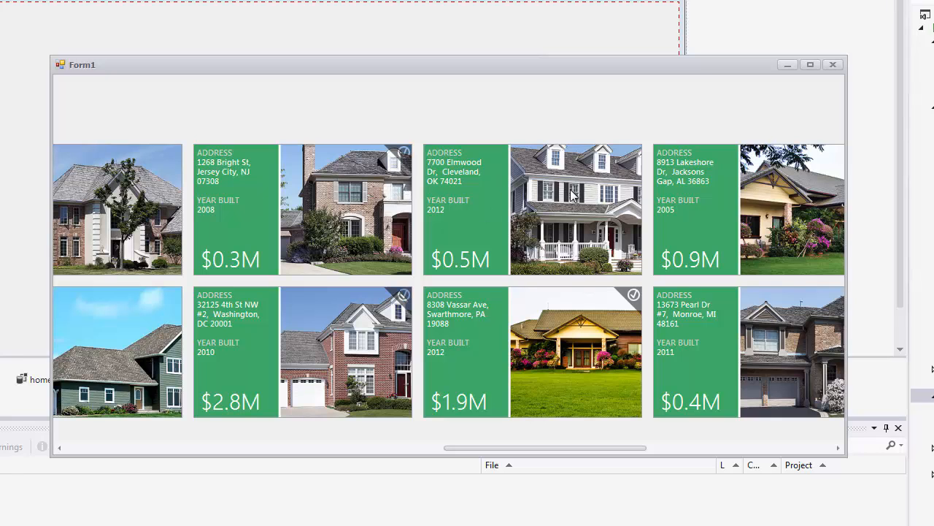
scroll(right, 3)
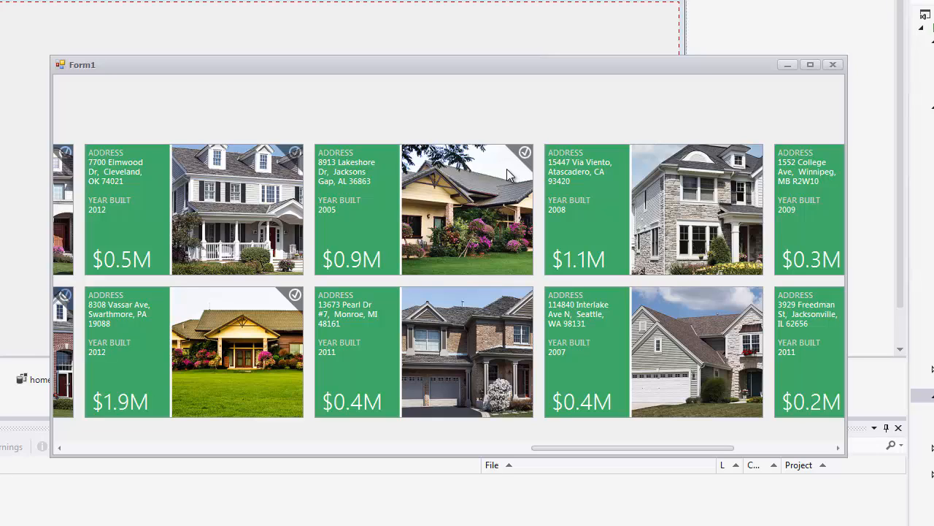
mouse_move(835, 76)
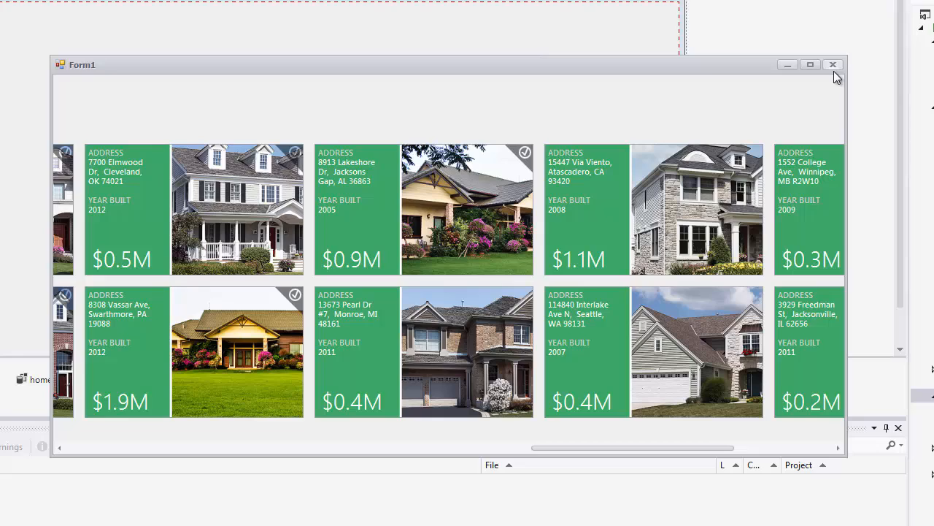
click(832, 65)
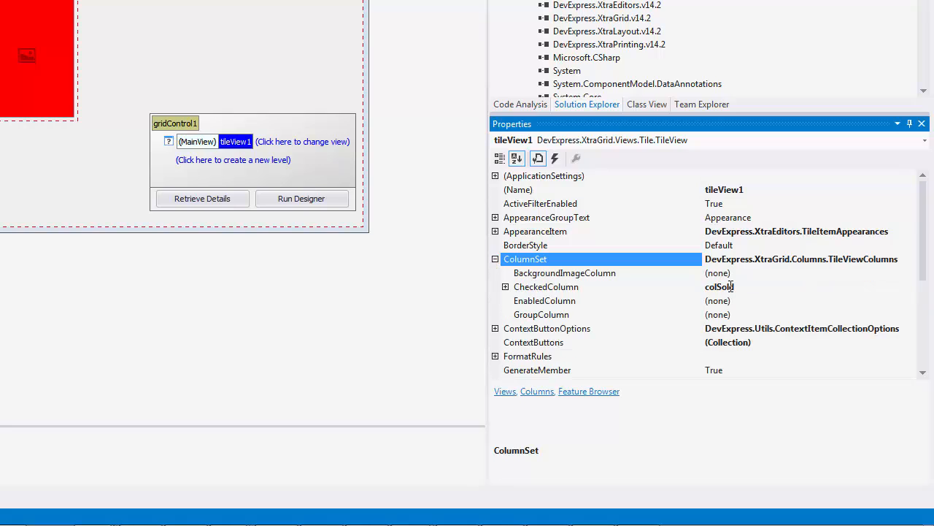
- Reset ColumnSet CheckedColumn to (none), removing the Sold check marks
click(546, 286)
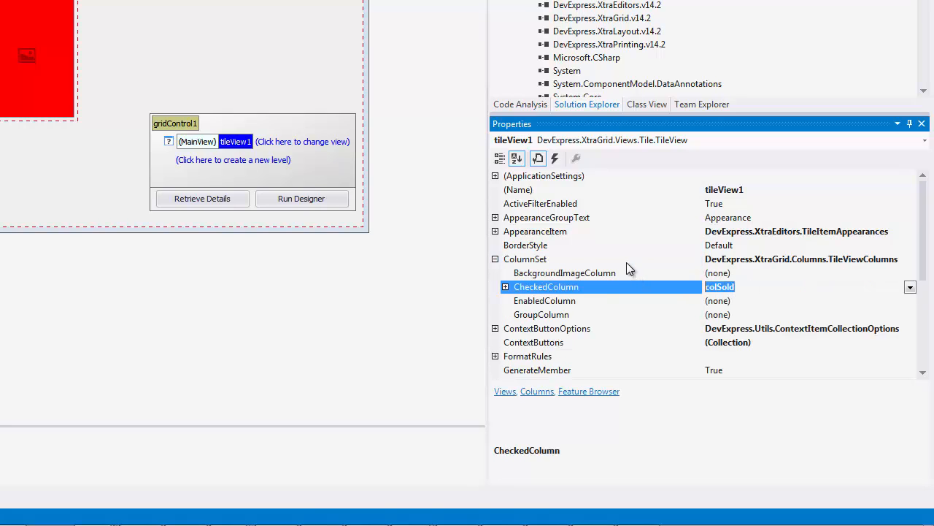
click(909, 286)
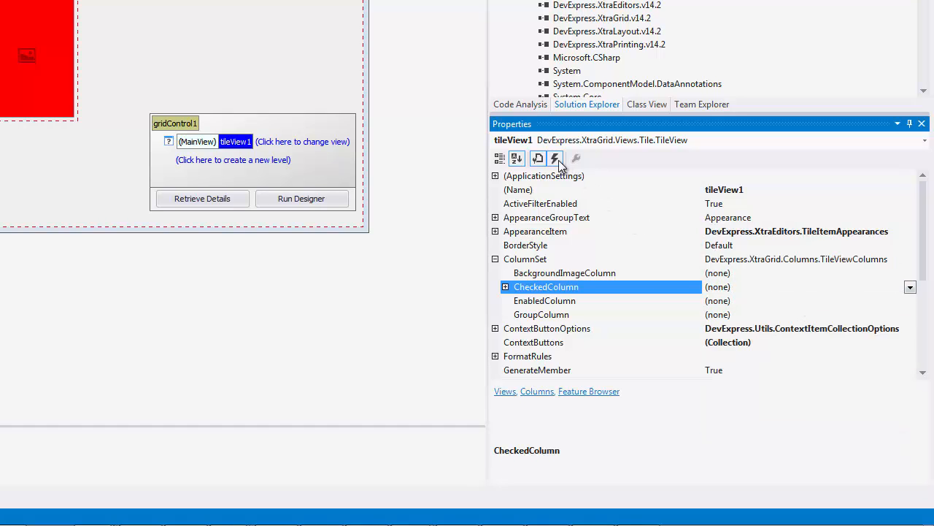
- Create the tileView1_ItemCustomize event handler from the Properties Events list
click(555, 157)
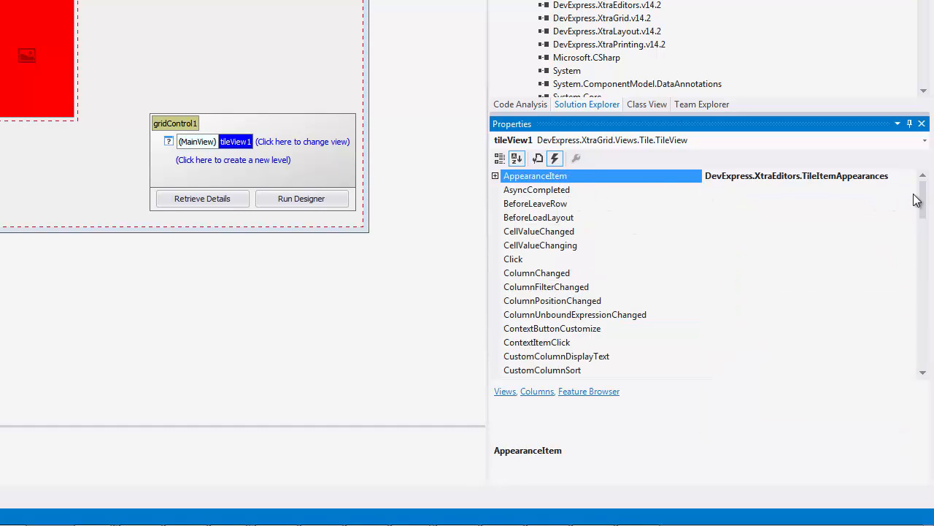
scroll(down, 3)
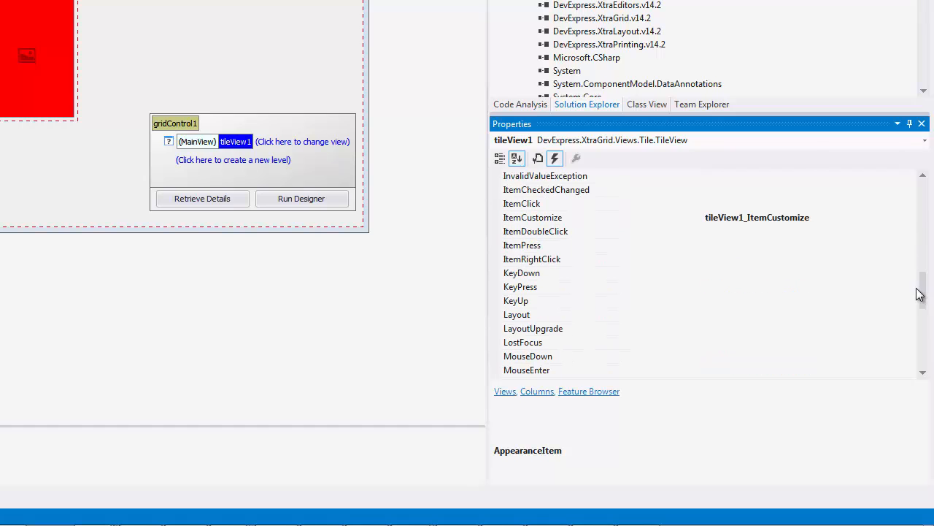
click(533, 216)
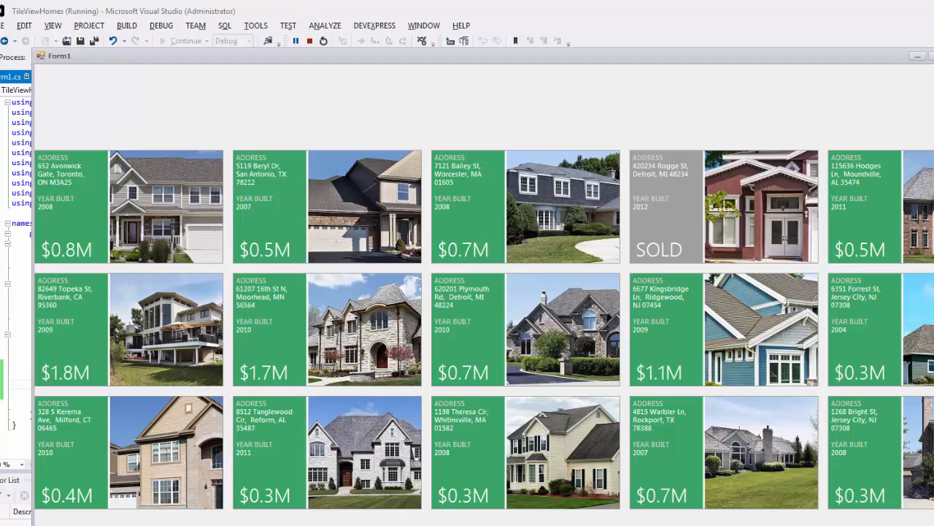
mouse_move(719, 247)
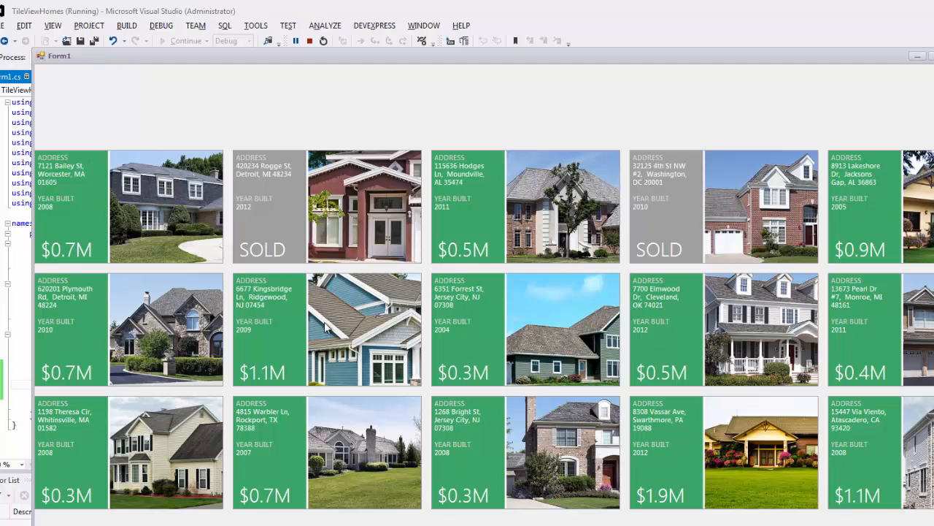
mouse_move(440, 327)
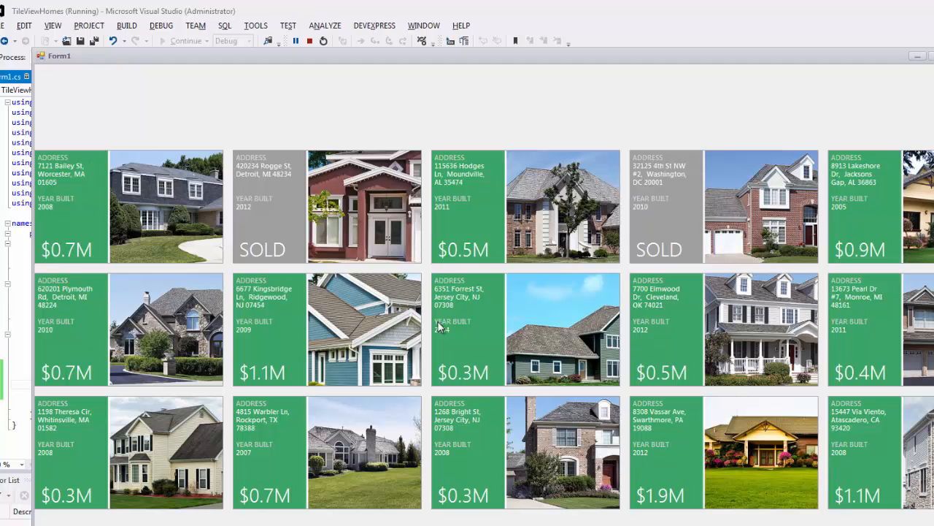